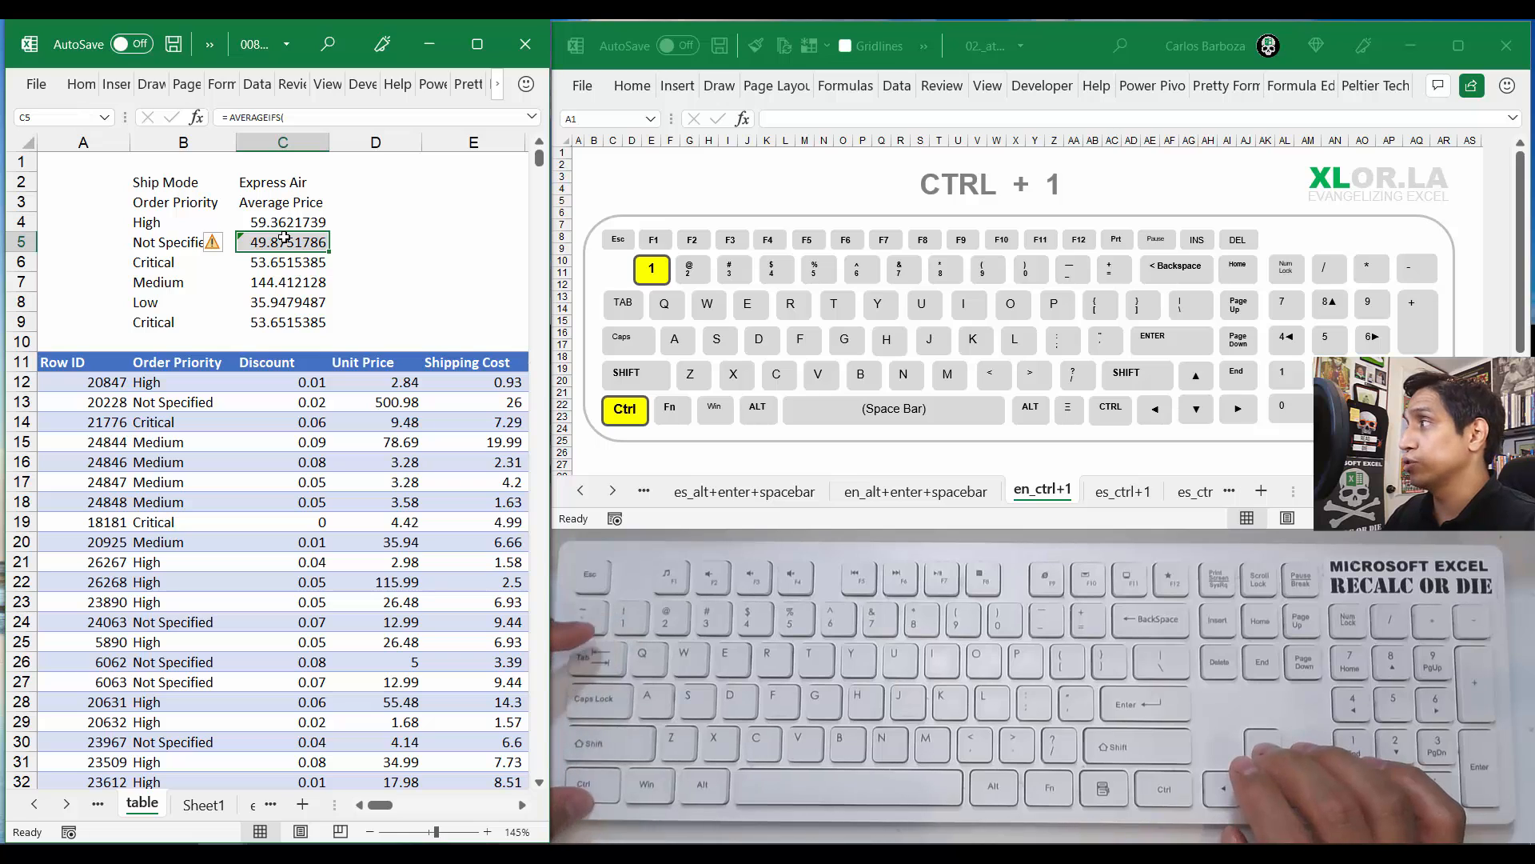
# Step: Open Format Cells for the Not Specified average price in C5 and move the dialog aside
pyautogui.press('ctrl+1')
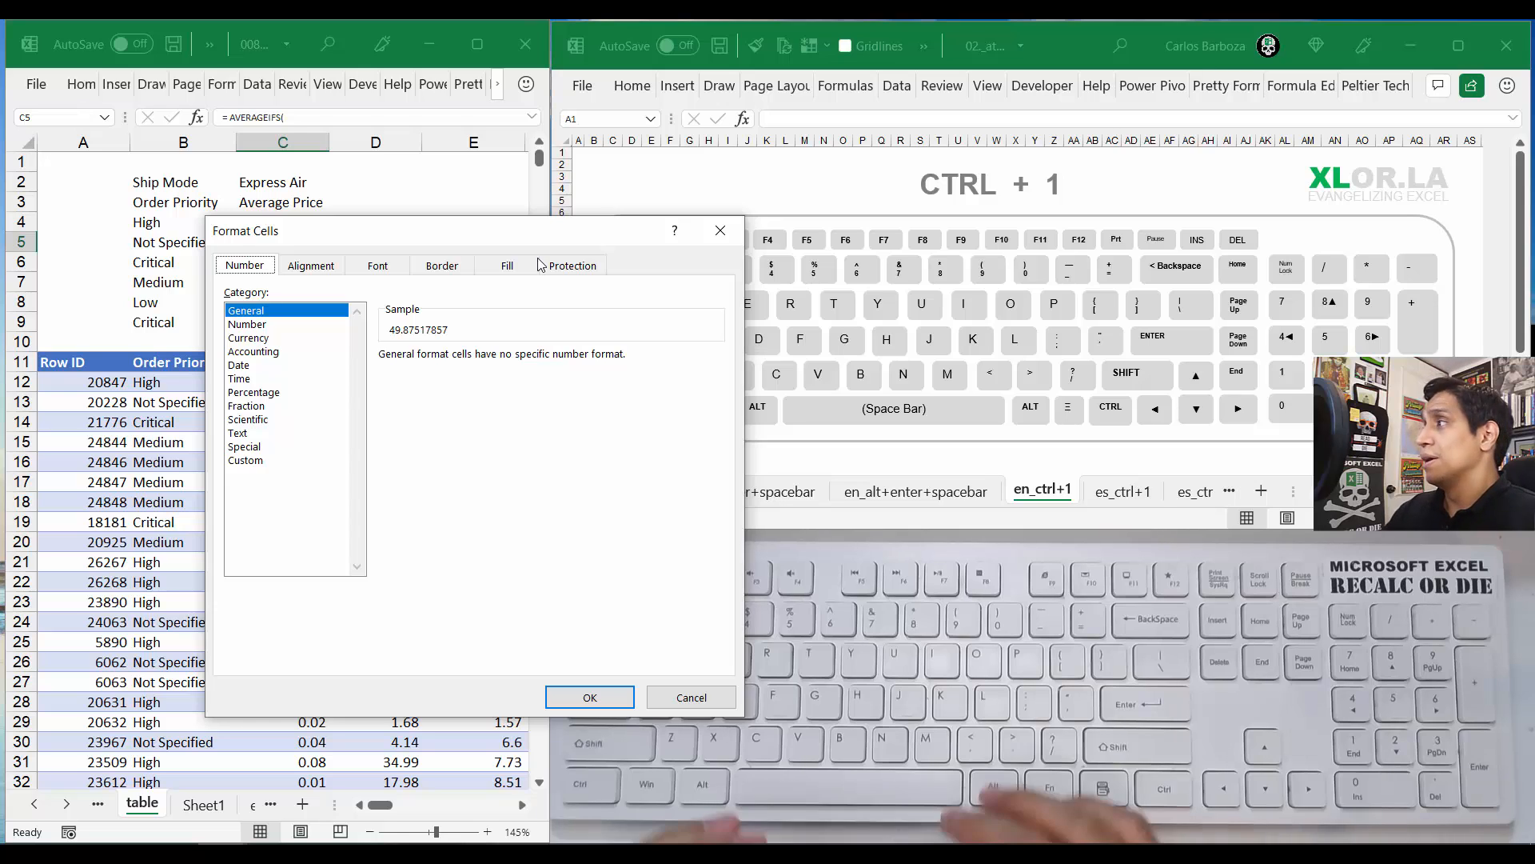
pyautogui.moveTo(470, 230); pyautogui.dragTo(554, 47)
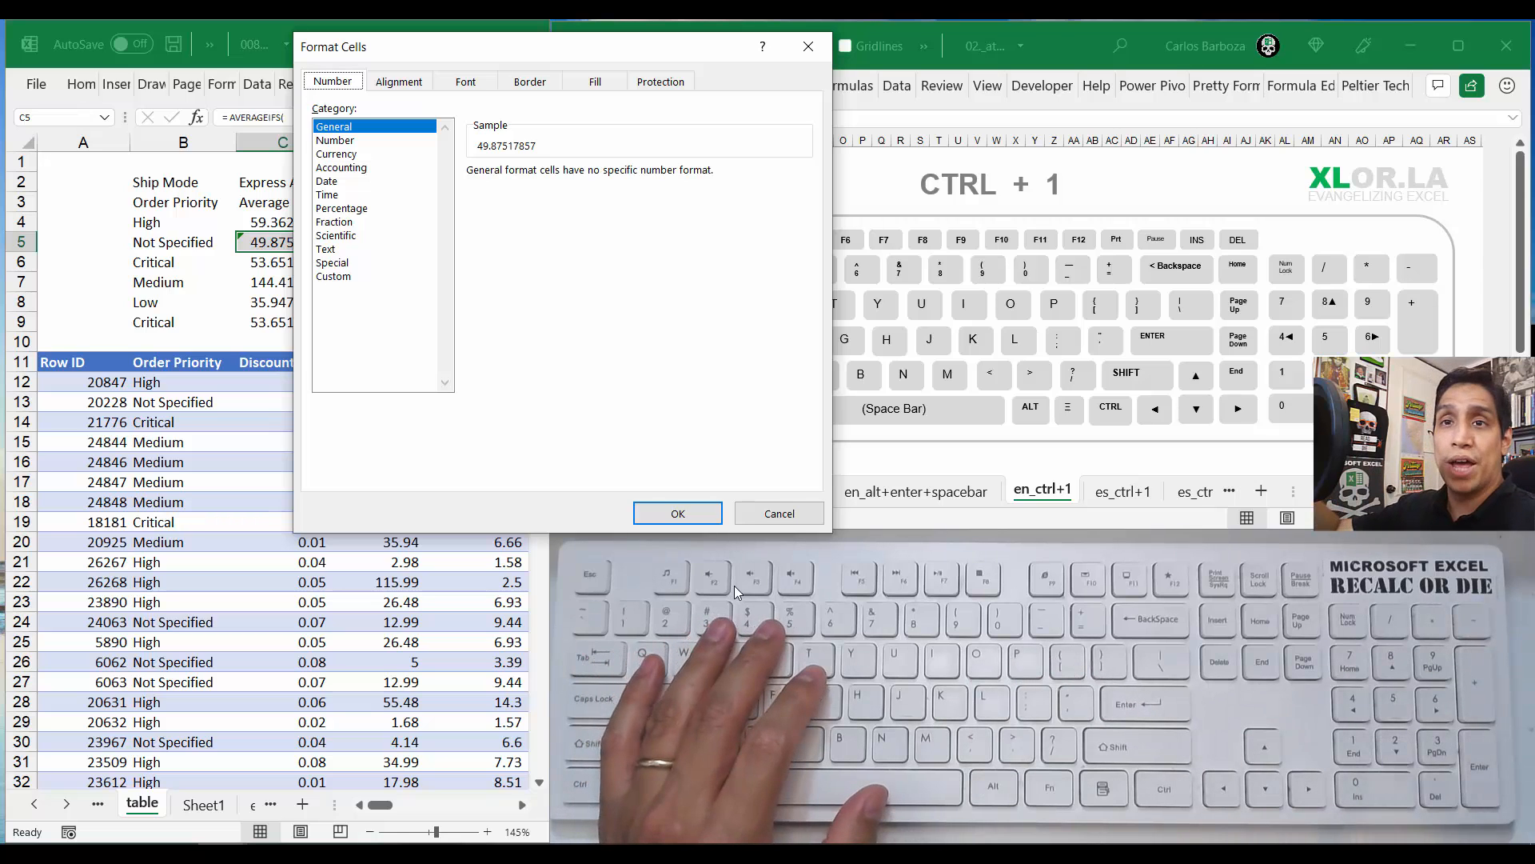
pyautogui.moveTo(891, 186)
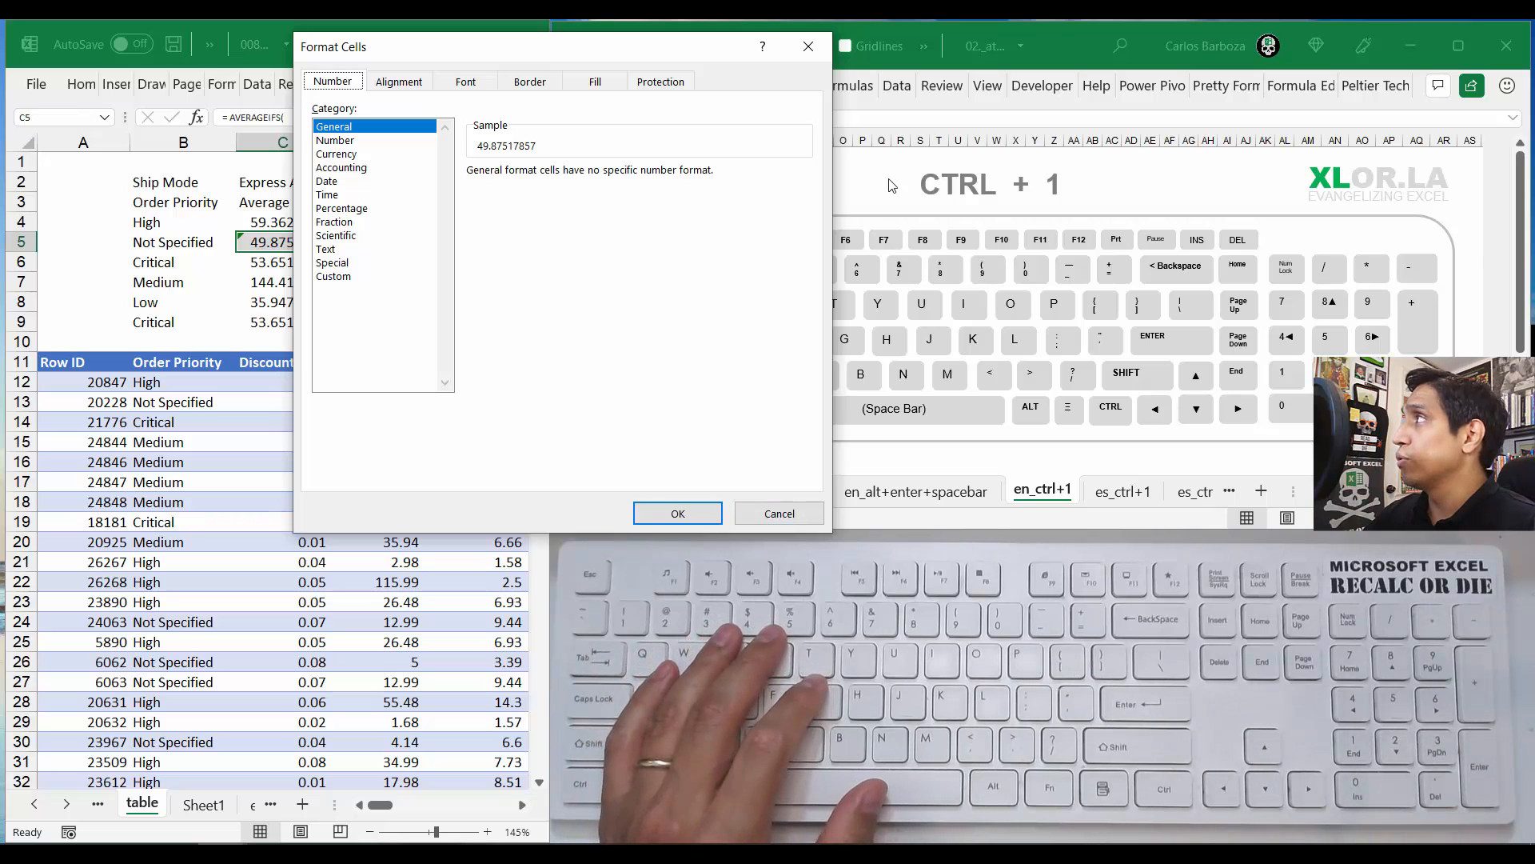
# Step: Close Format Cells and insert a 2-D clustered column chart of B4:C9
pyautogui.click(778, 513)
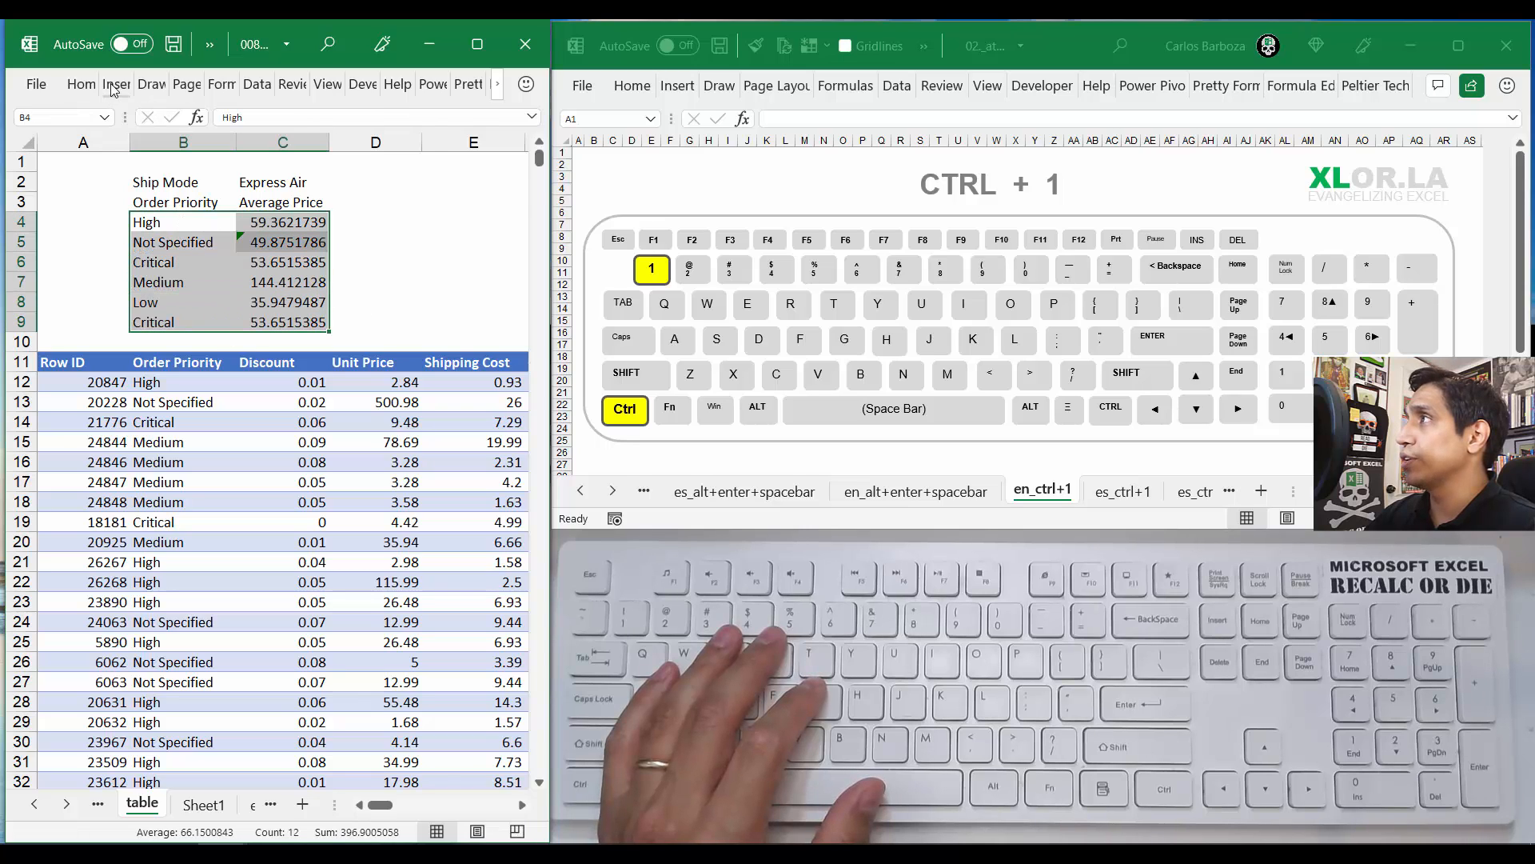
pyautogui.click(311, 116)
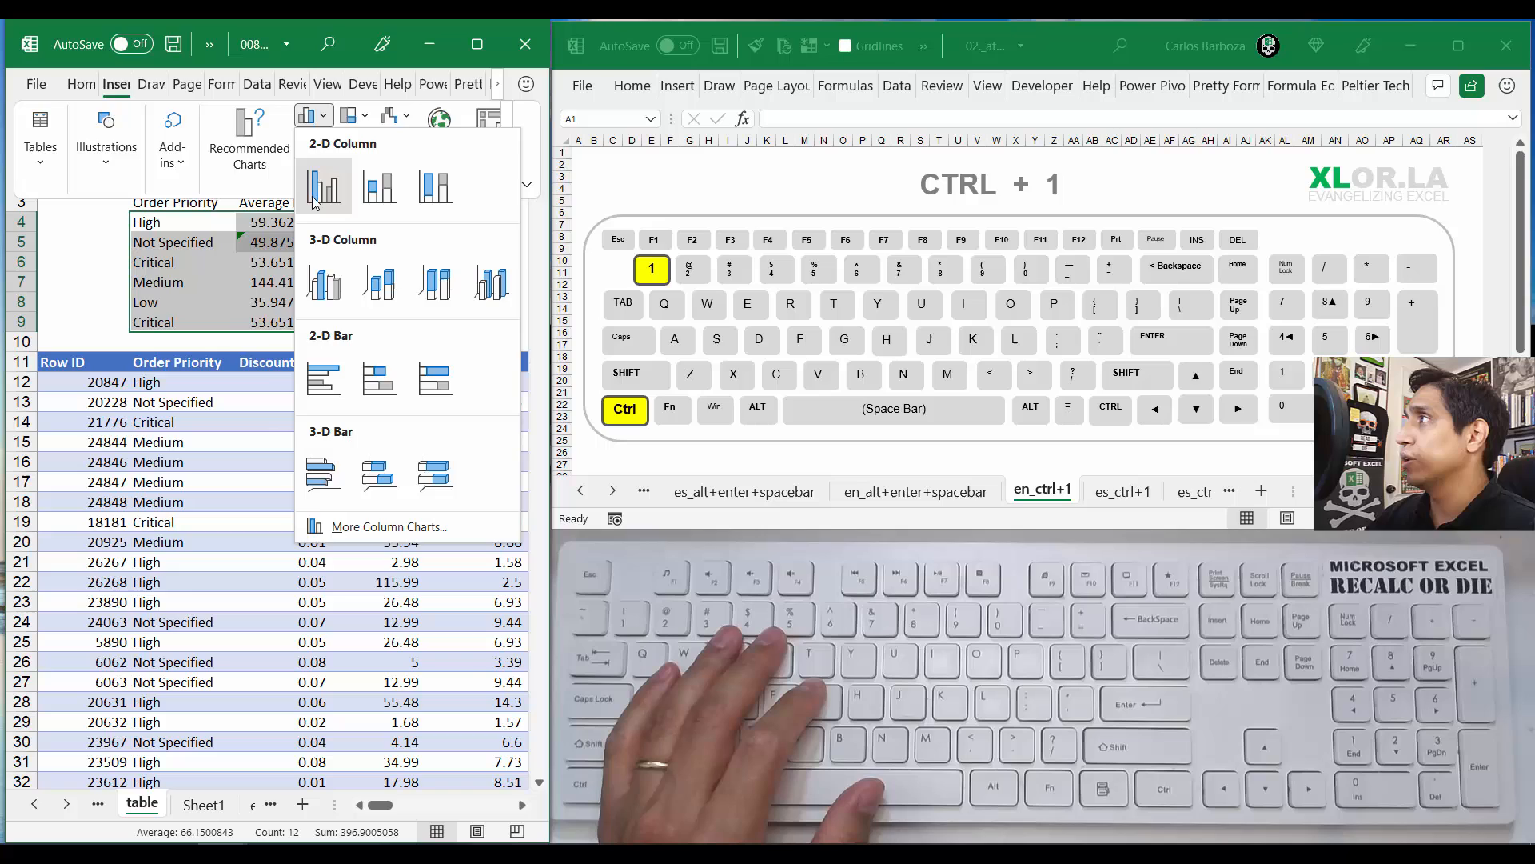
pyautogui.click(324, 187)
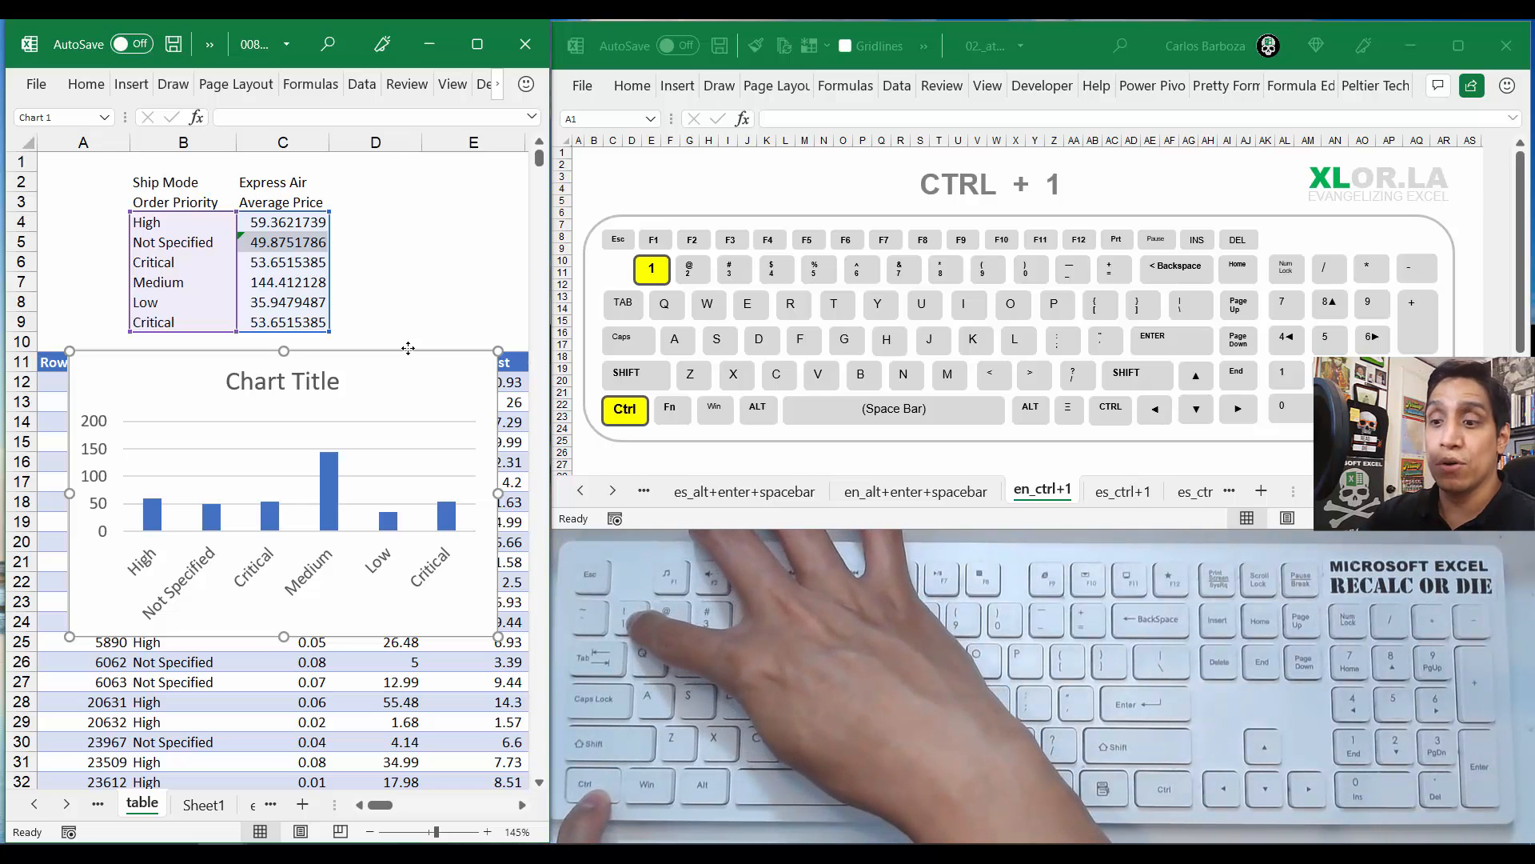
# Step: Open the Format Chart Area pane for the selected column chart with Ctrl+1
pyautogui.press('ctrl+1')
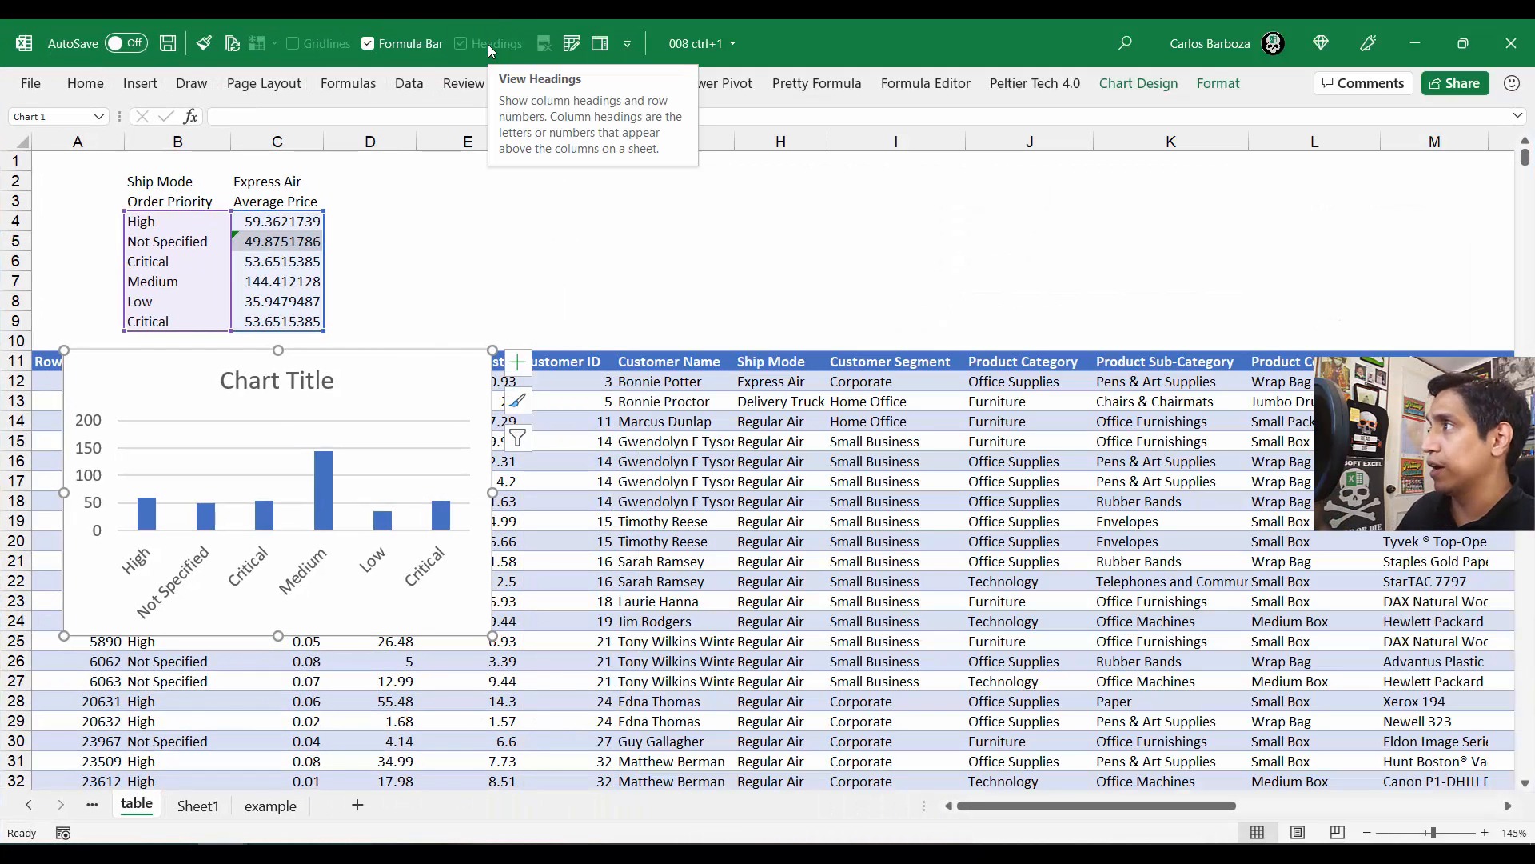
pyautogui.moveTo(489, 48)
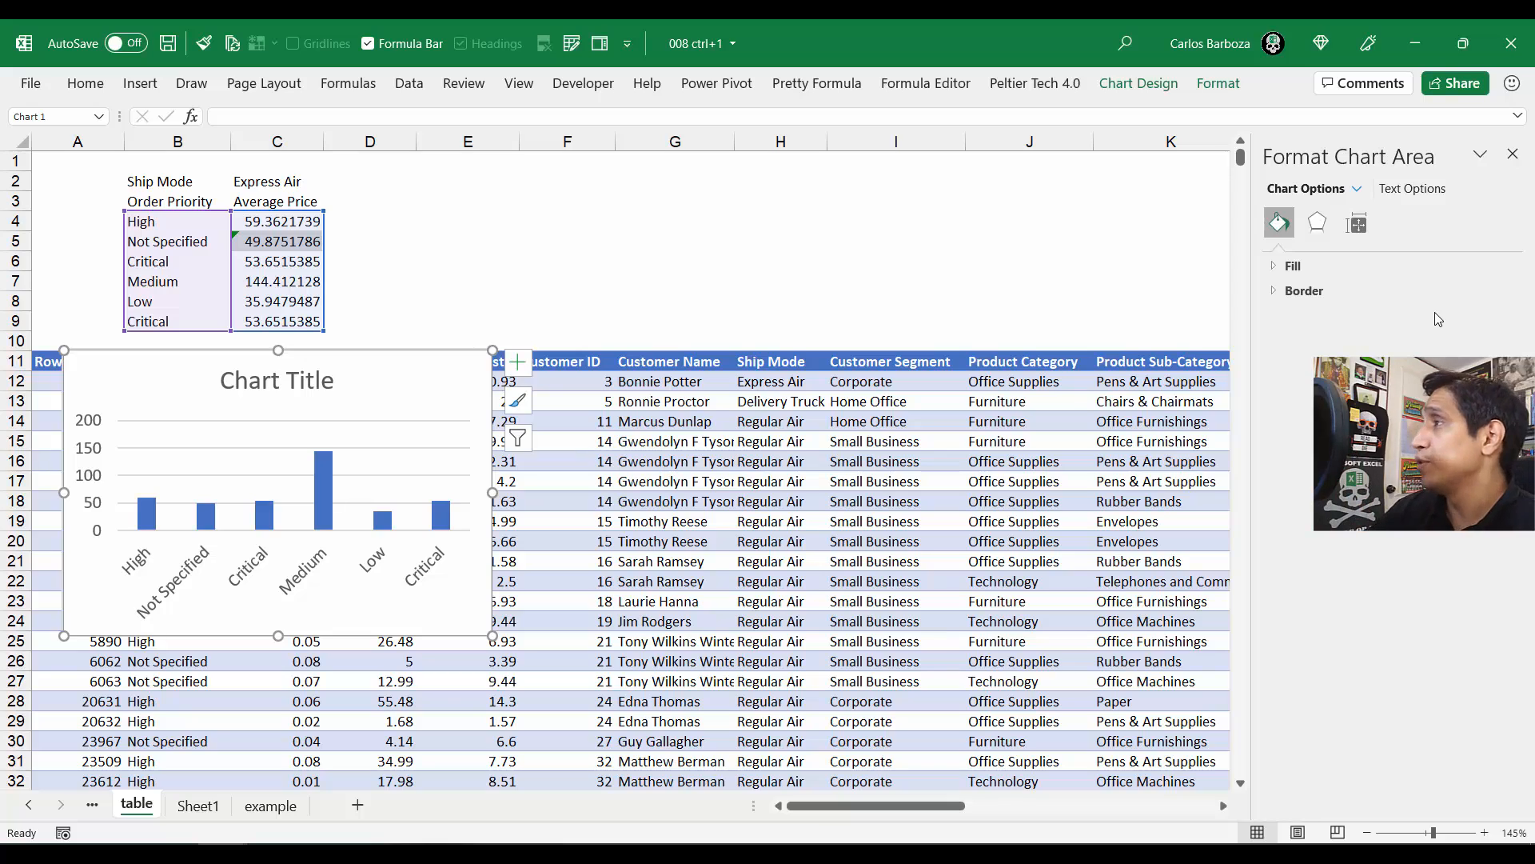
pyautogui.moveTo(1406, 163)
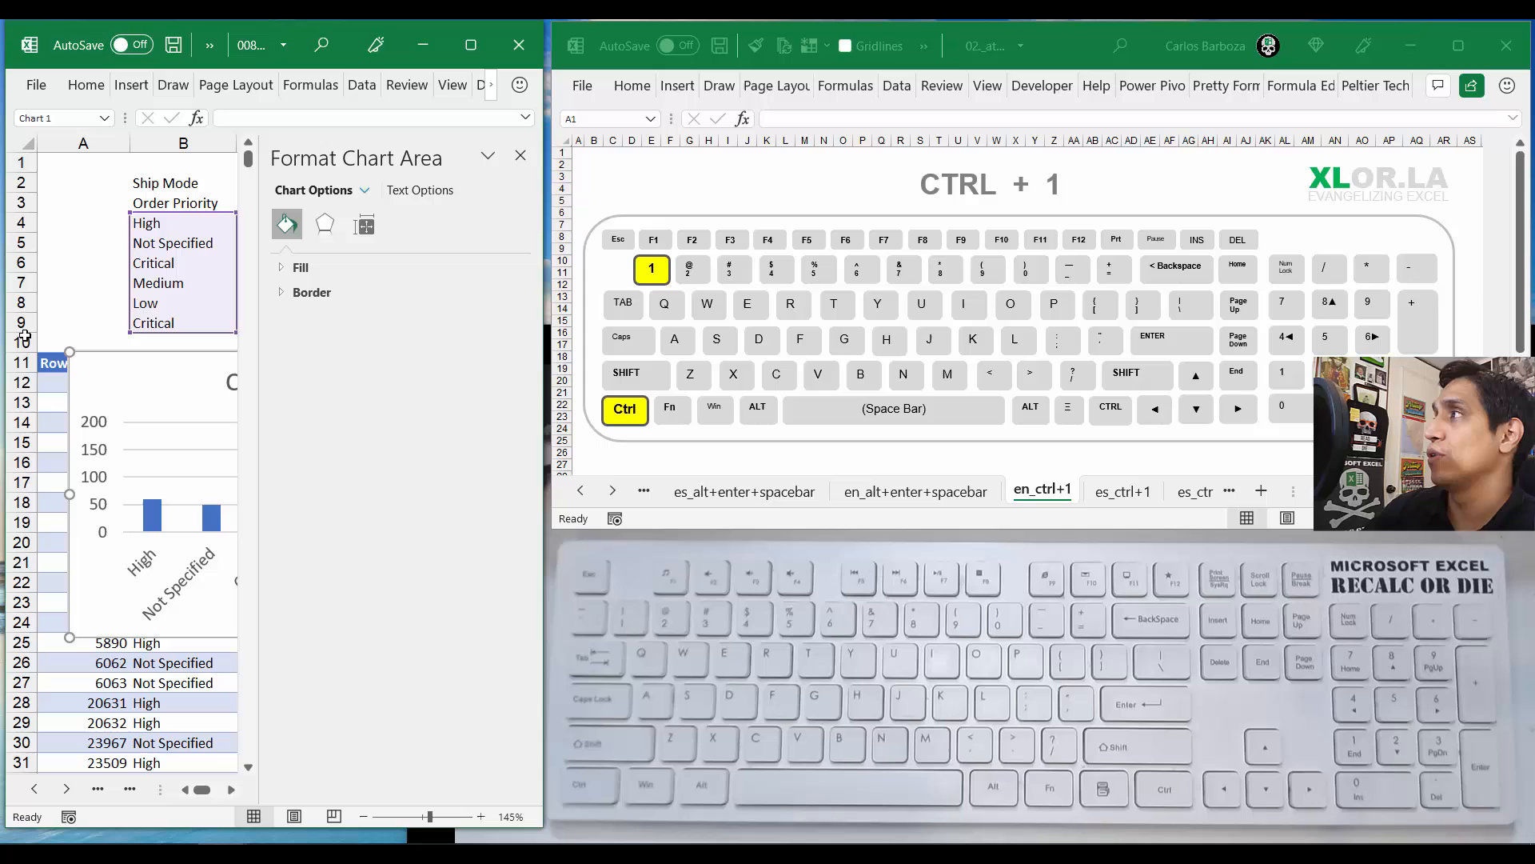
pyautogui.moveTo(376, 163)
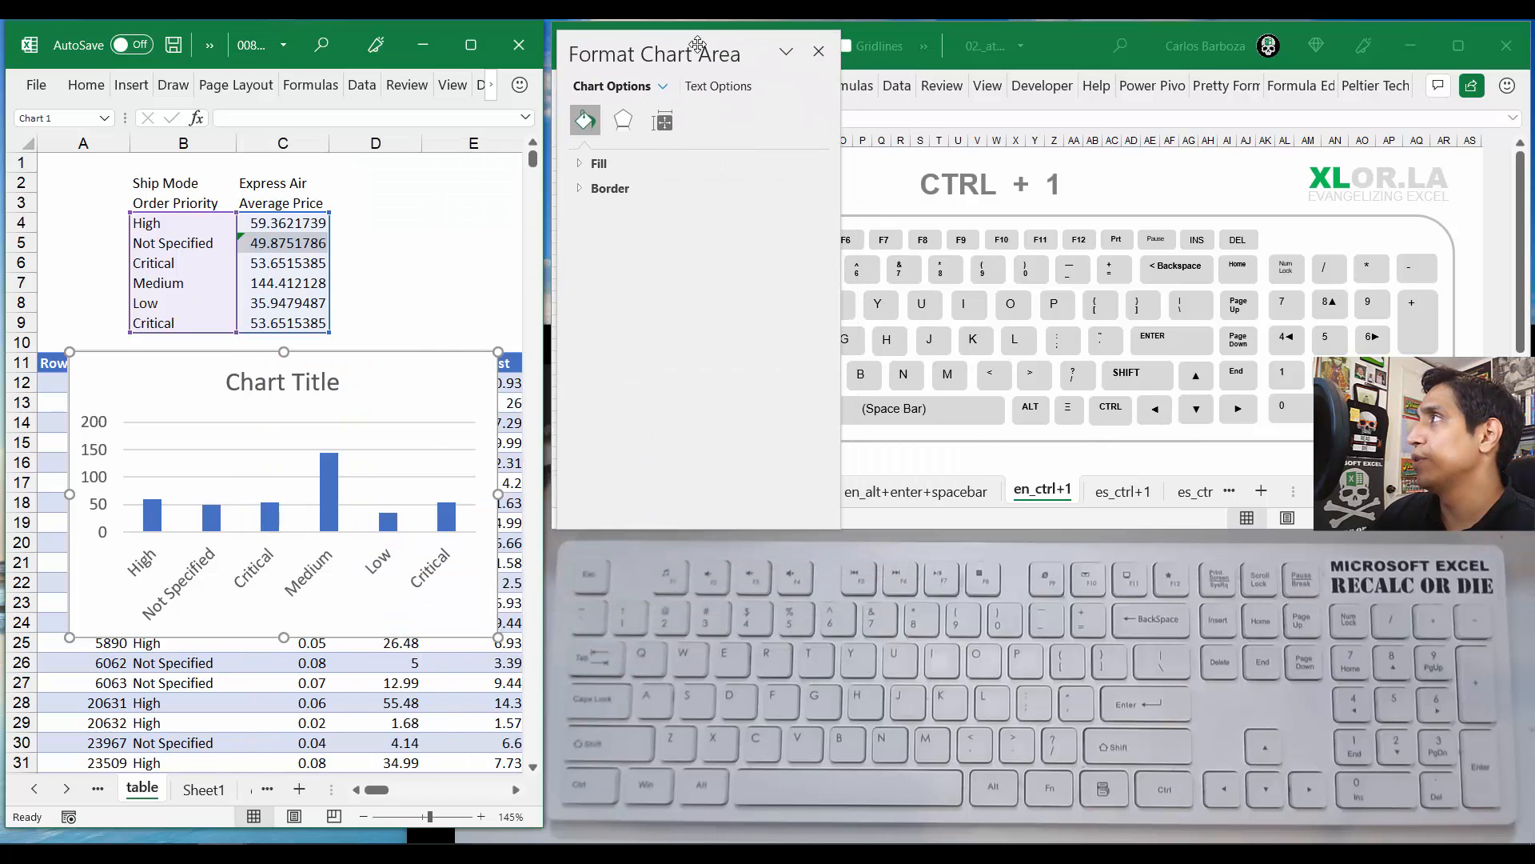
# Step: Dismiss the Format Chart Area pane, leaving the column chart in place
pyautogui.click(609, 188)
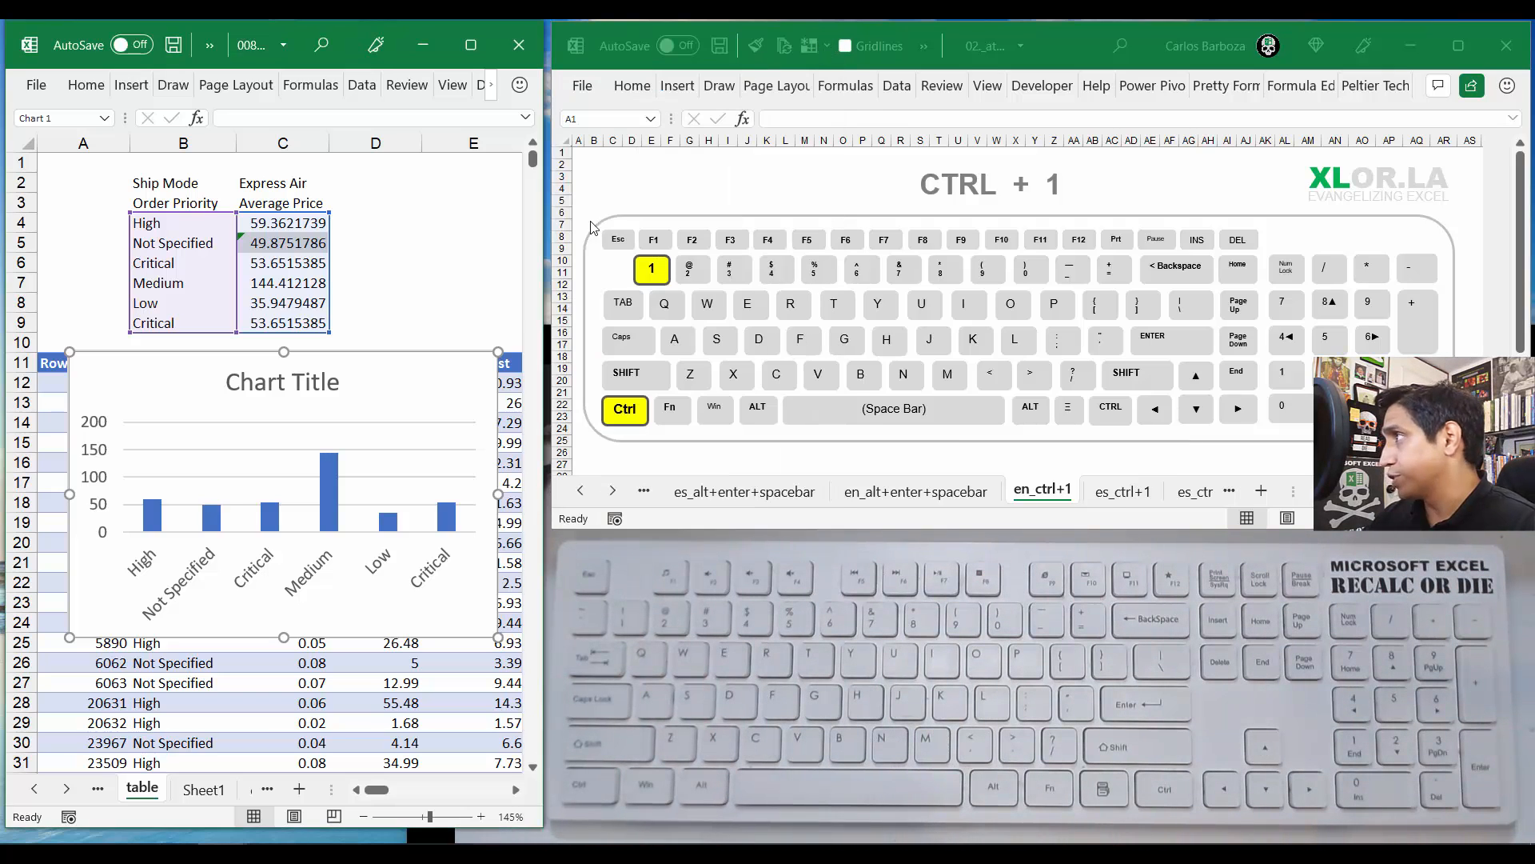
# Step: Move the column chart below the data table and reselect the average price cells
pyautogui.click(470, 323)
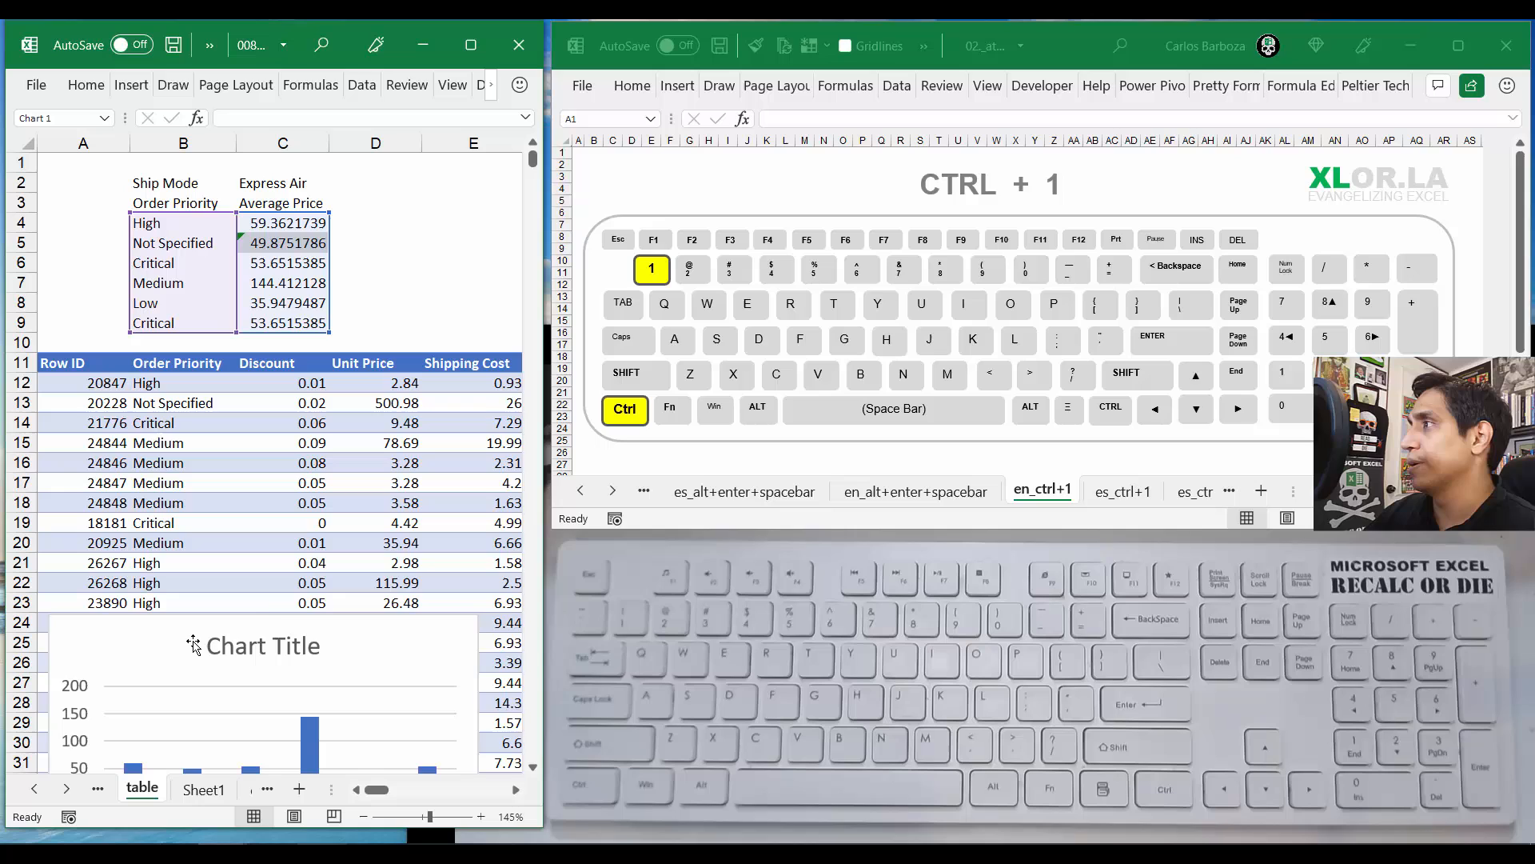
pyautogui.click(283, 243)
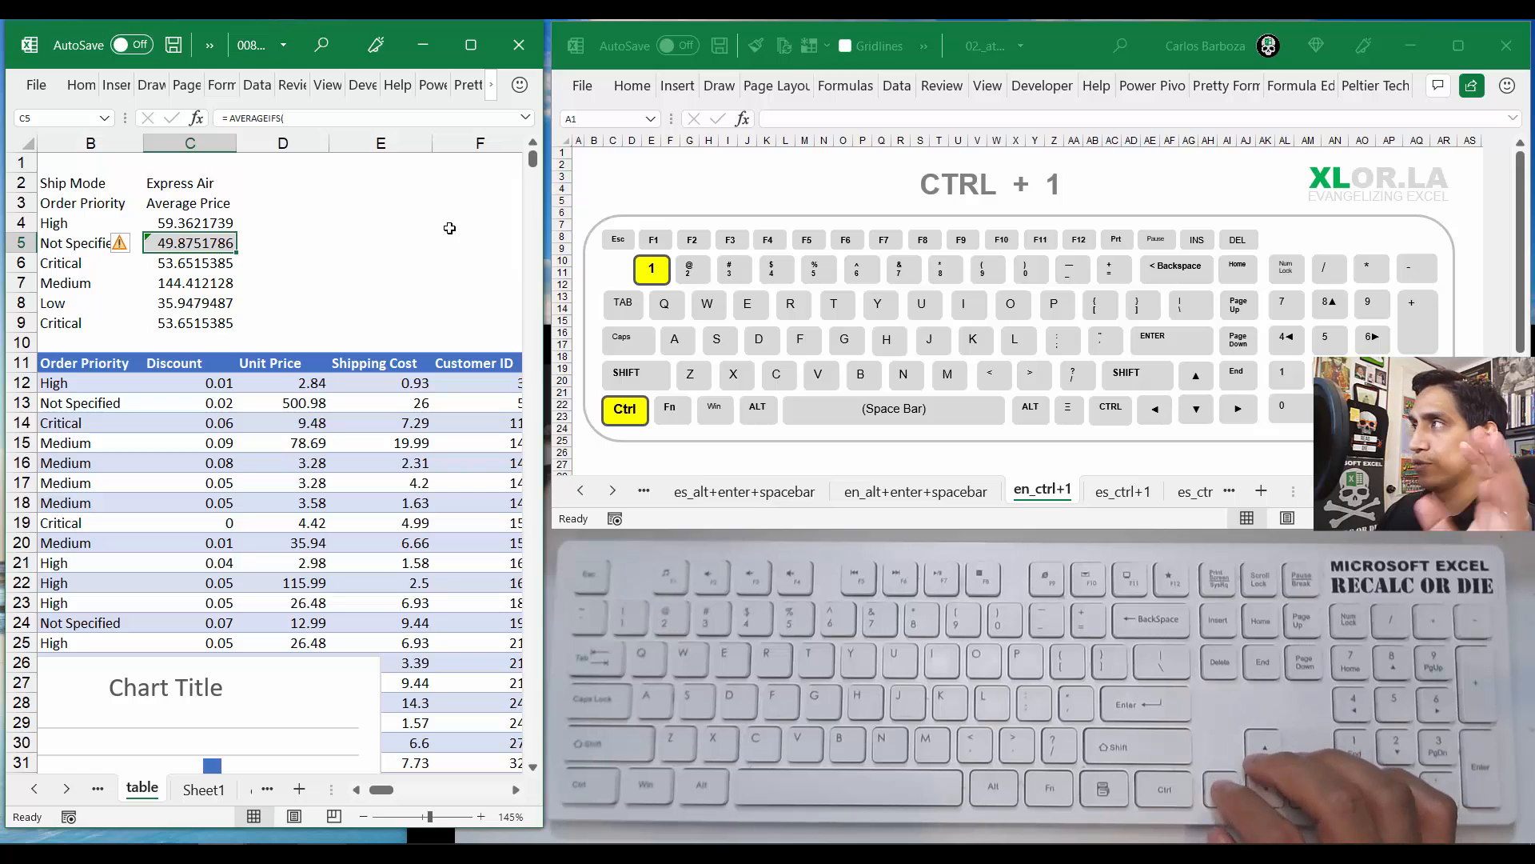
# Step: Select the High average price in C4 and open Format Cells
pyautogui.click(191, 222)
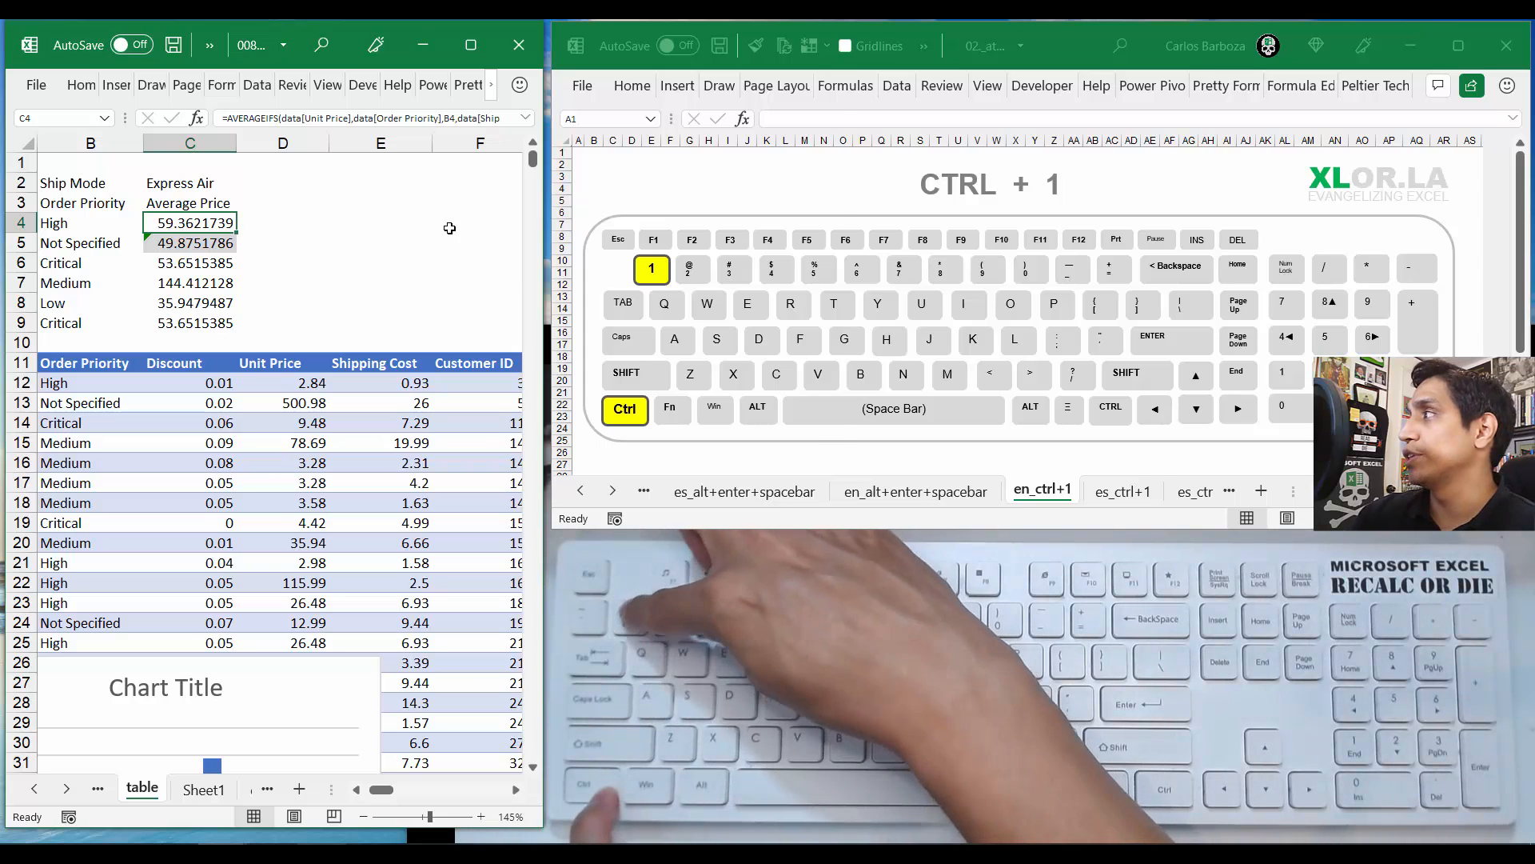
pyautogui.press('ctrl+1')
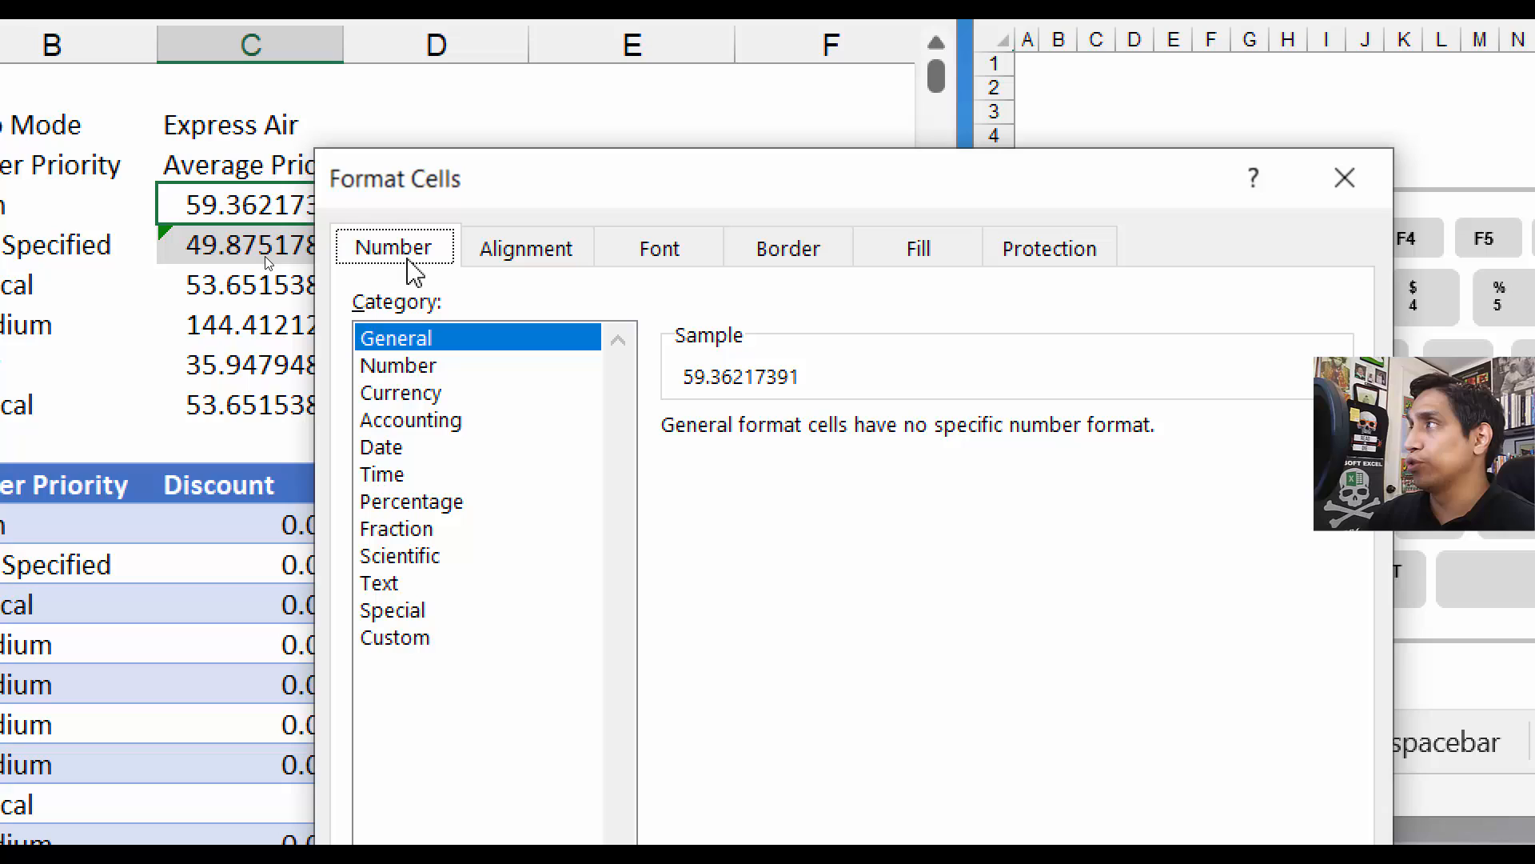
pyautogui.moveTo(431, 357)
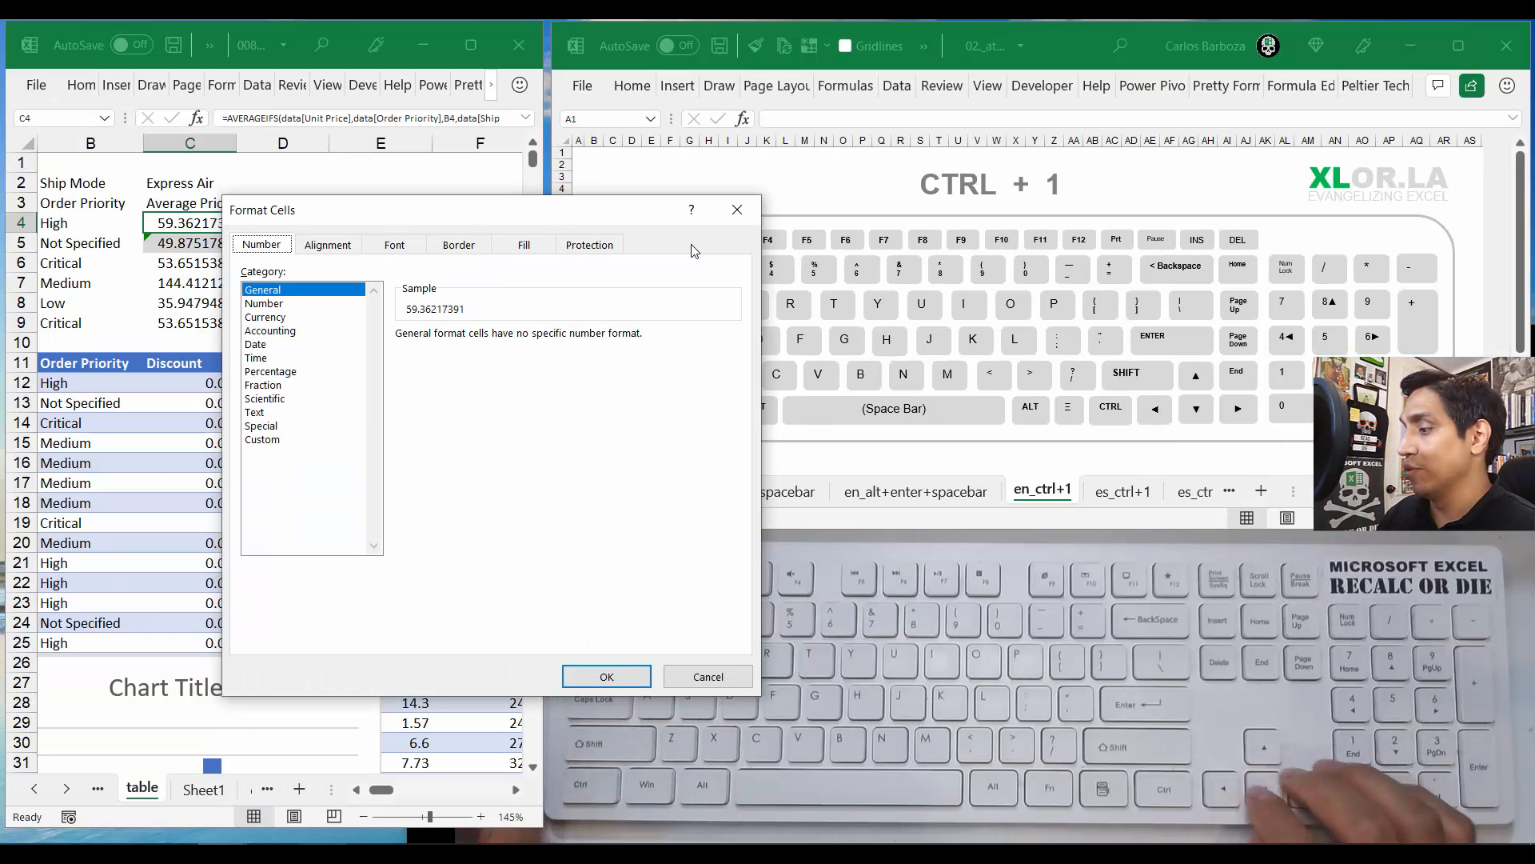
pyautogui.click(523, 245)
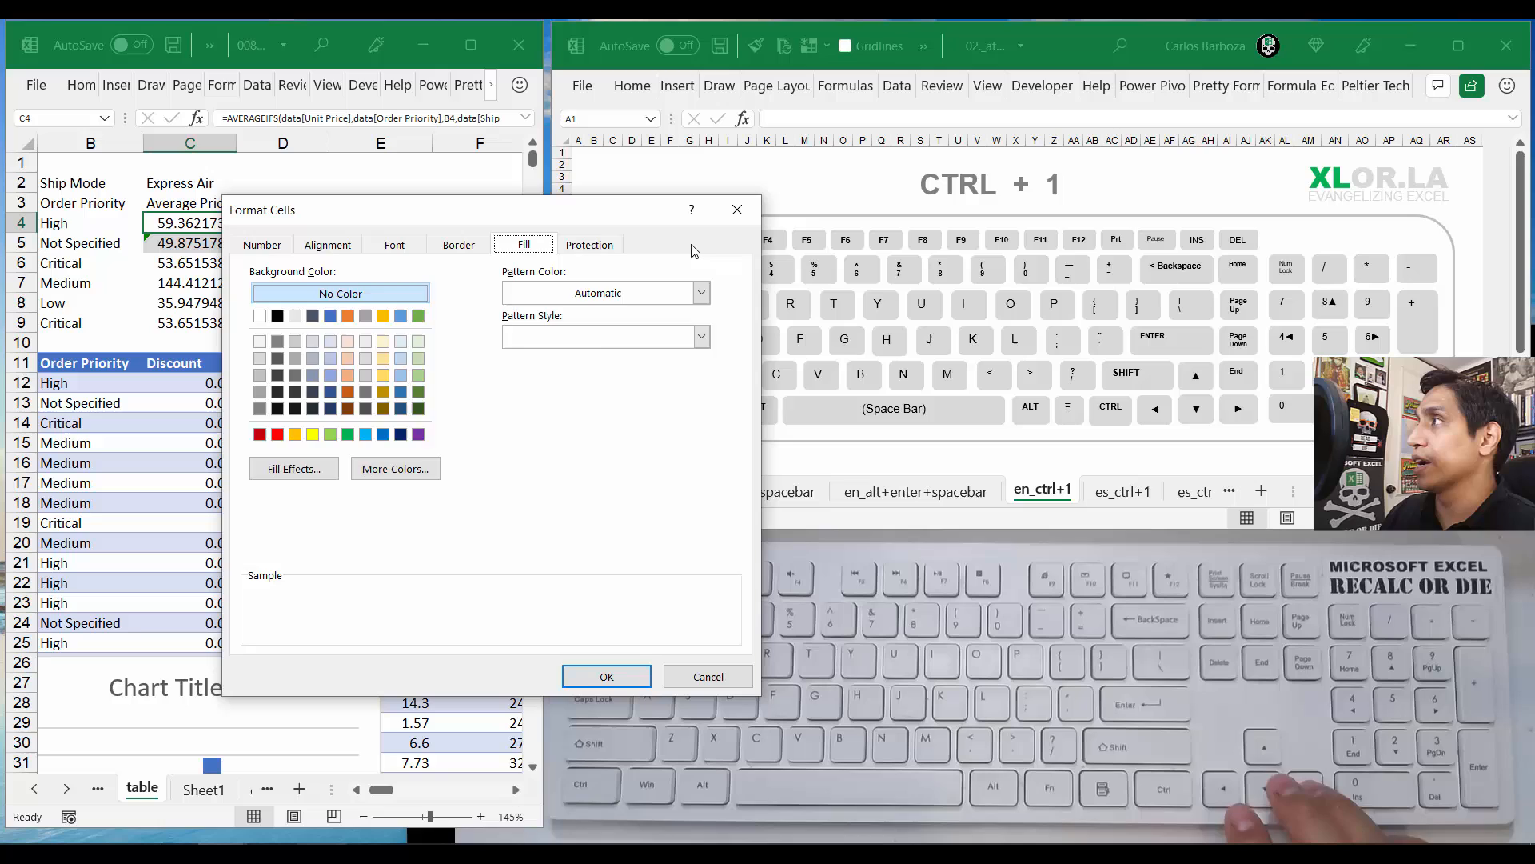
pyautogui.click(393, 244)
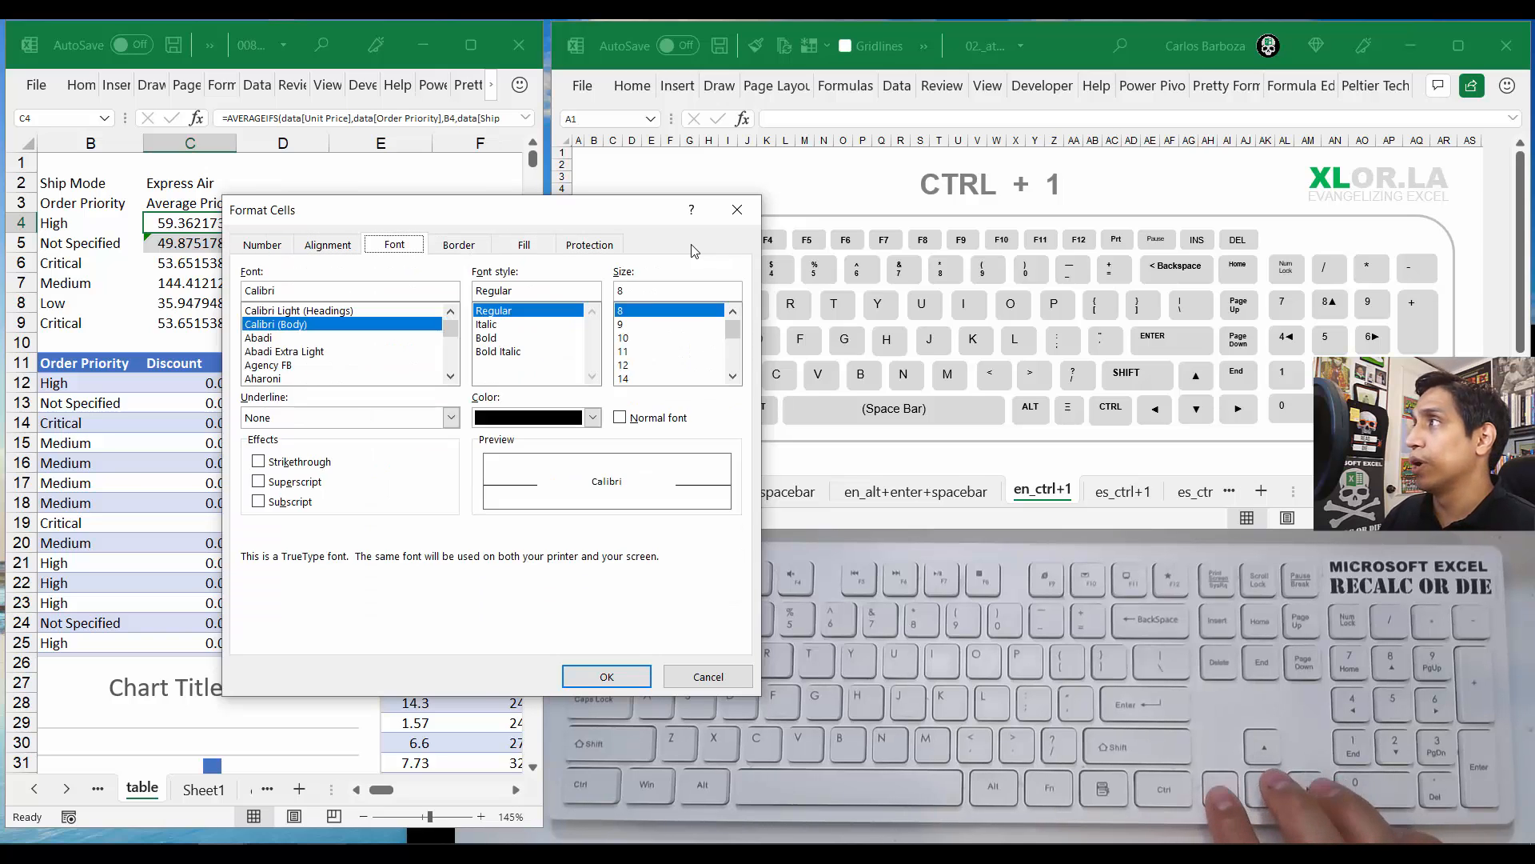
pyautogui.click(261, 244)
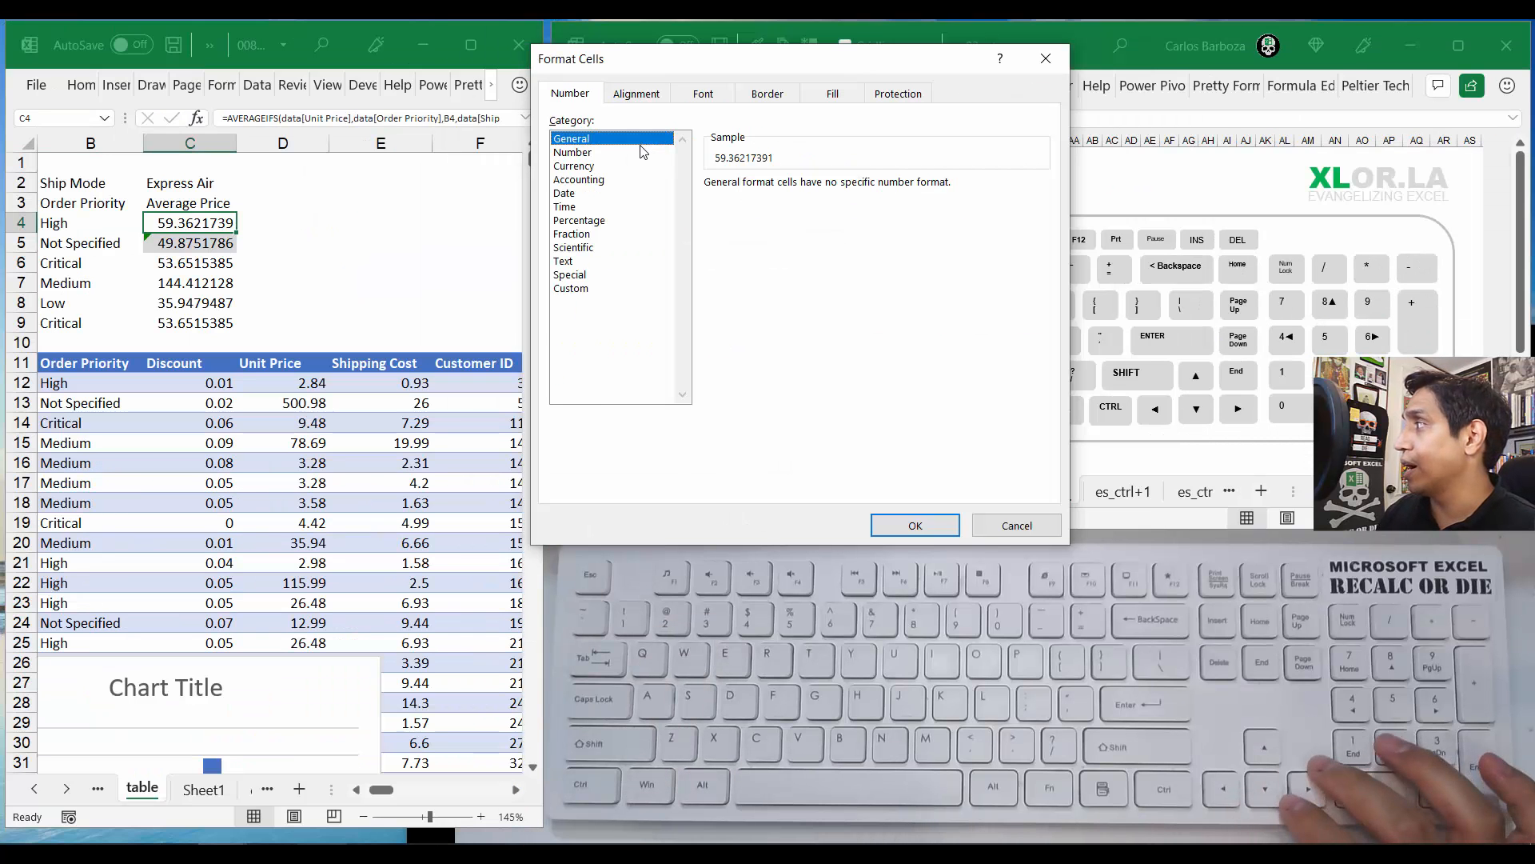
# Step: Apply the Number format with 2 decimal places to C4, showing 59.36
pyautogui.click(572, 152)
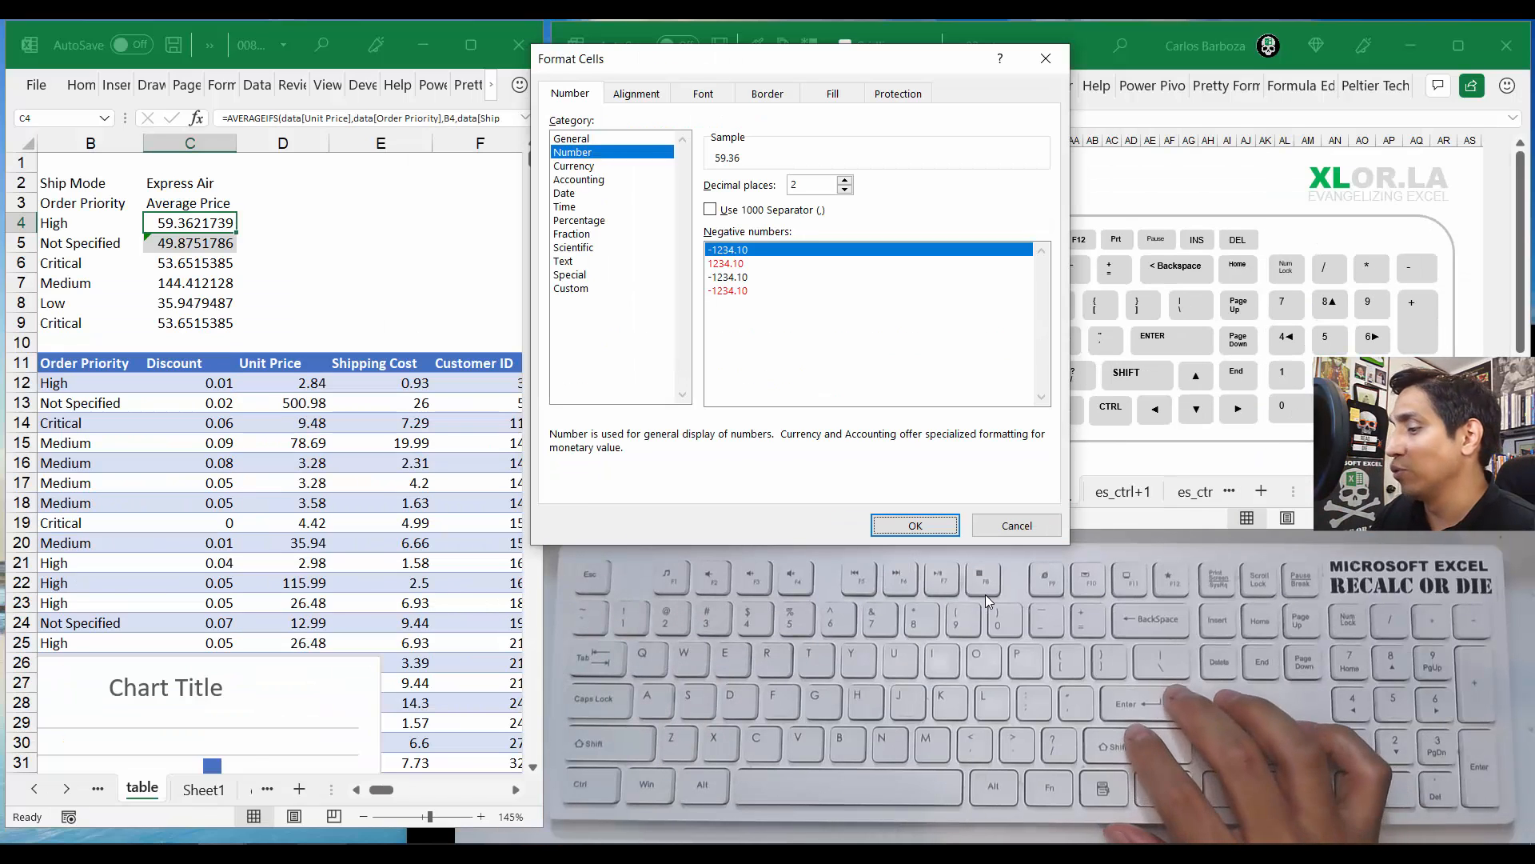
pyautogui.click(913, 525)
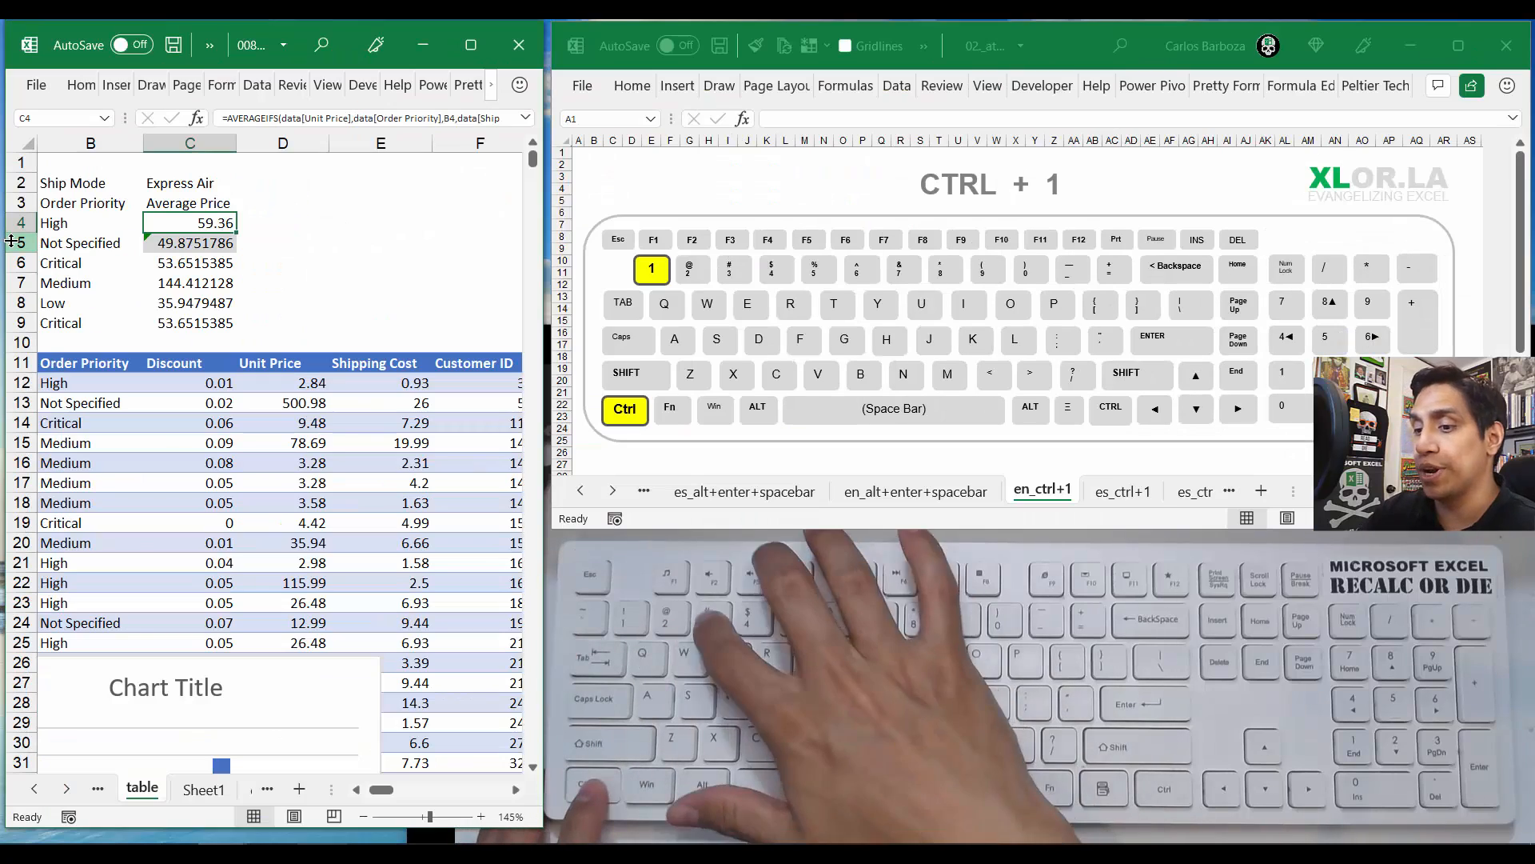
# Step: Reopen Format Cells for C4, now showing Number with two decimals
pyautogui.press('ctrl+1')
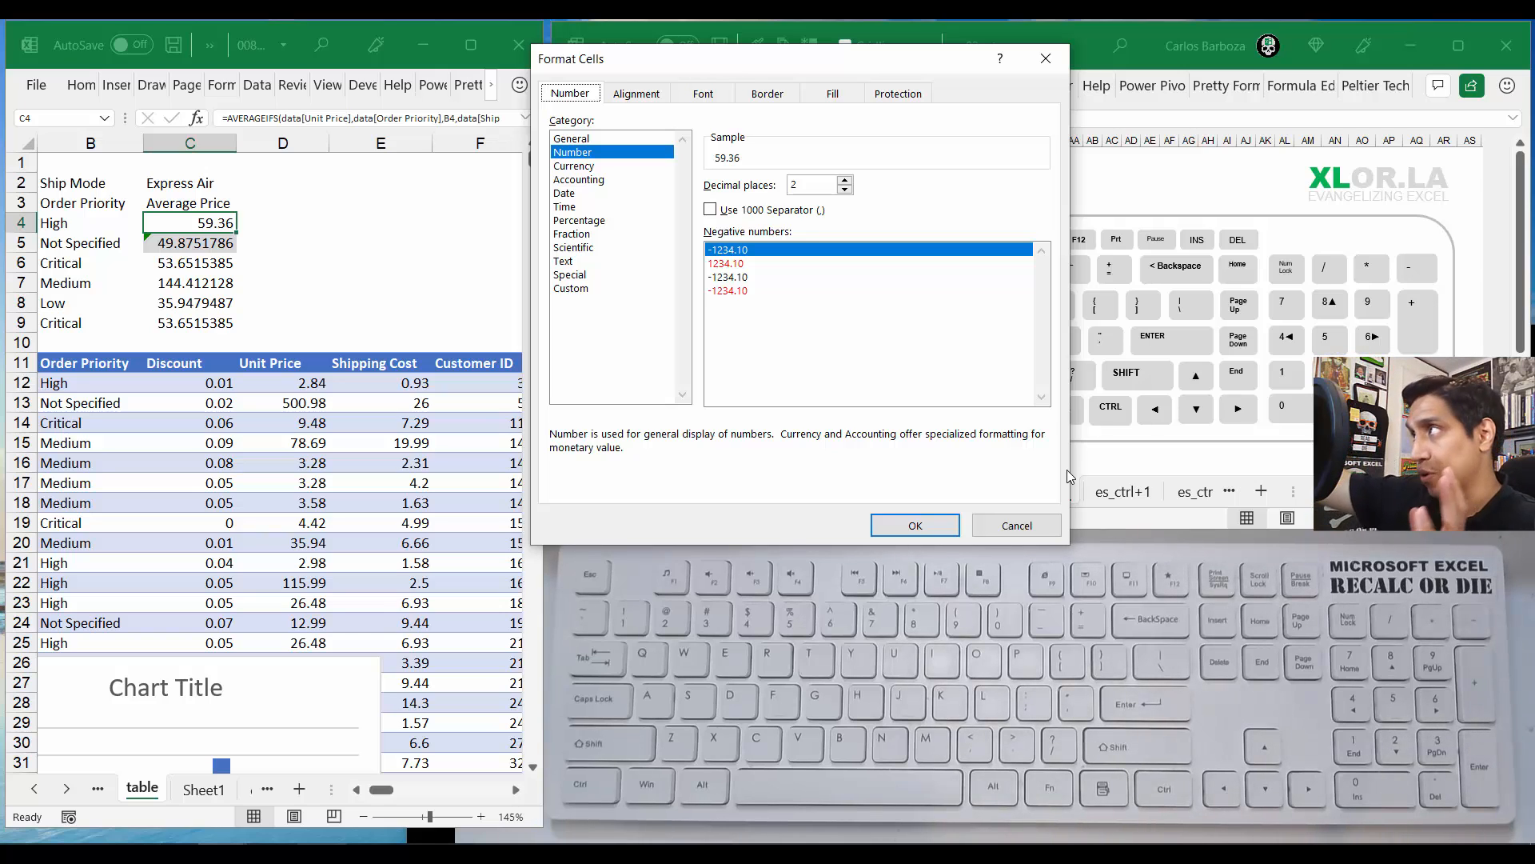
# Step: Look through the Alignment and Fill settings, then go to Border
pyautogui.click(637, 93)
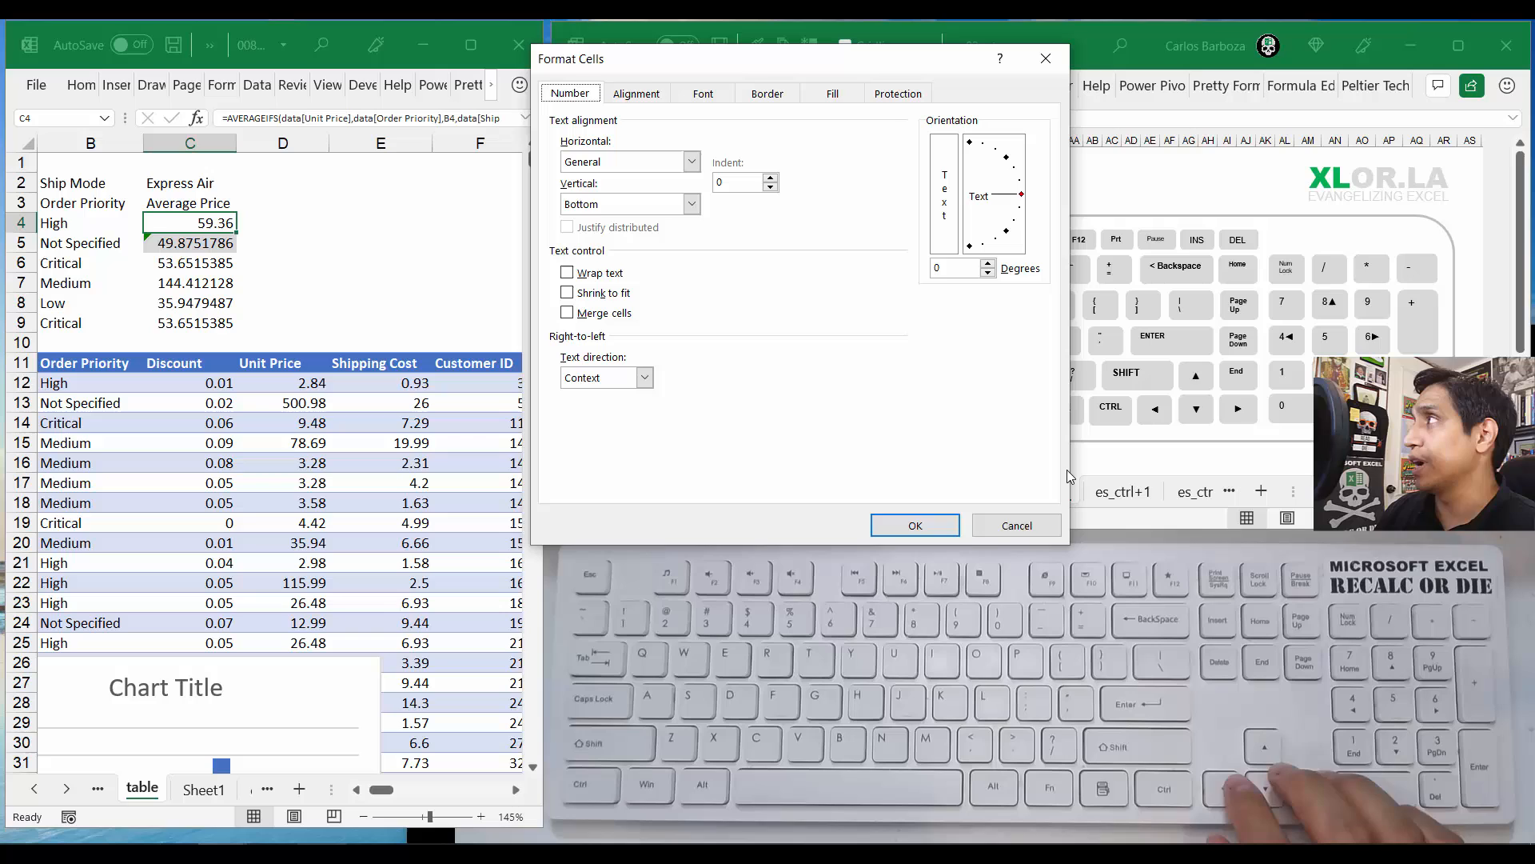
pyautogui.click(636, 93)
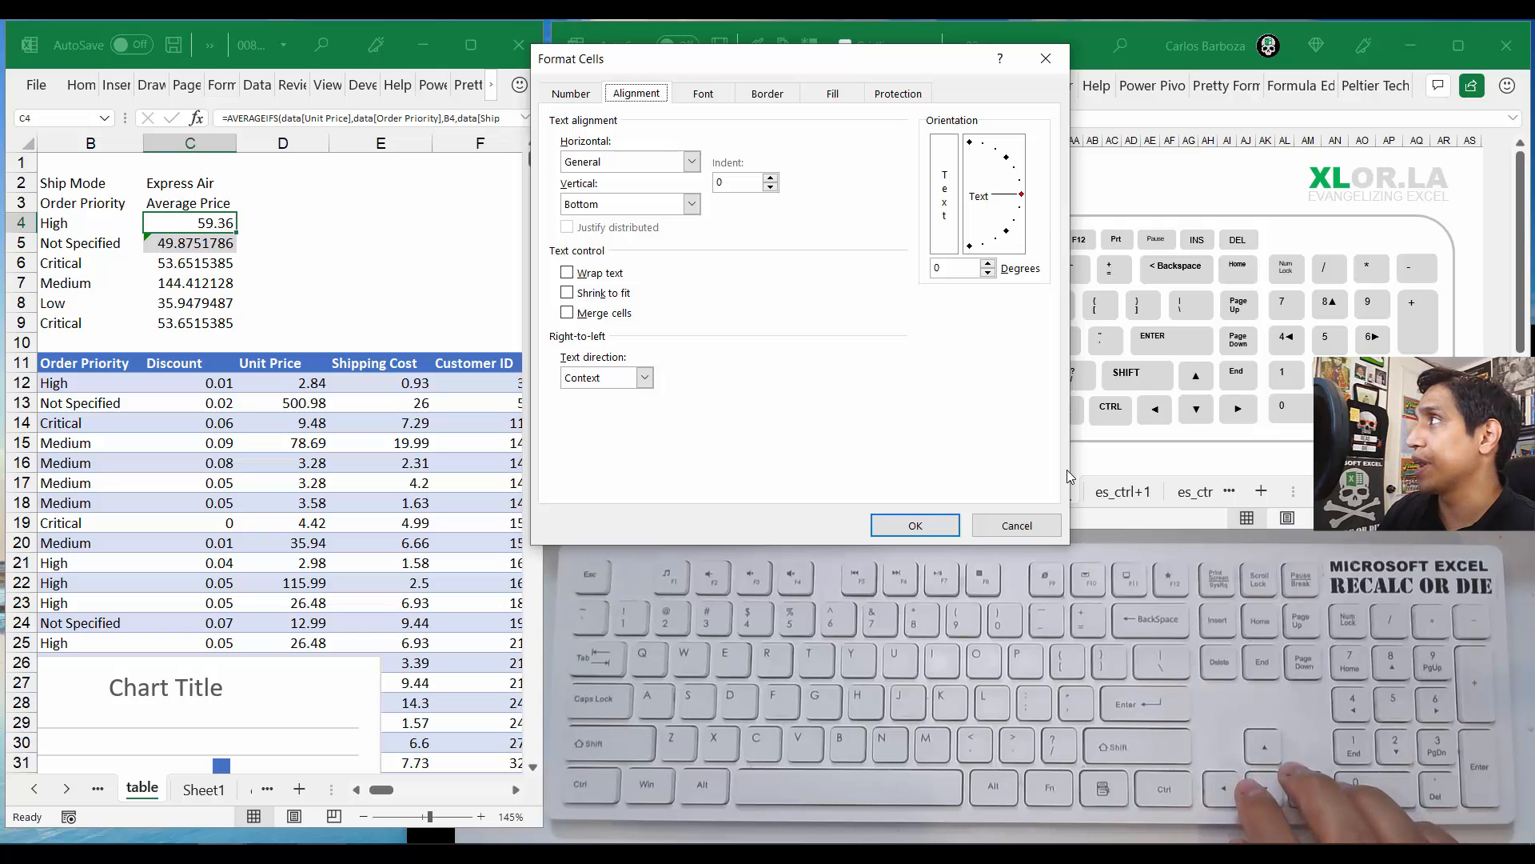
pyautogui.click(831, 93)
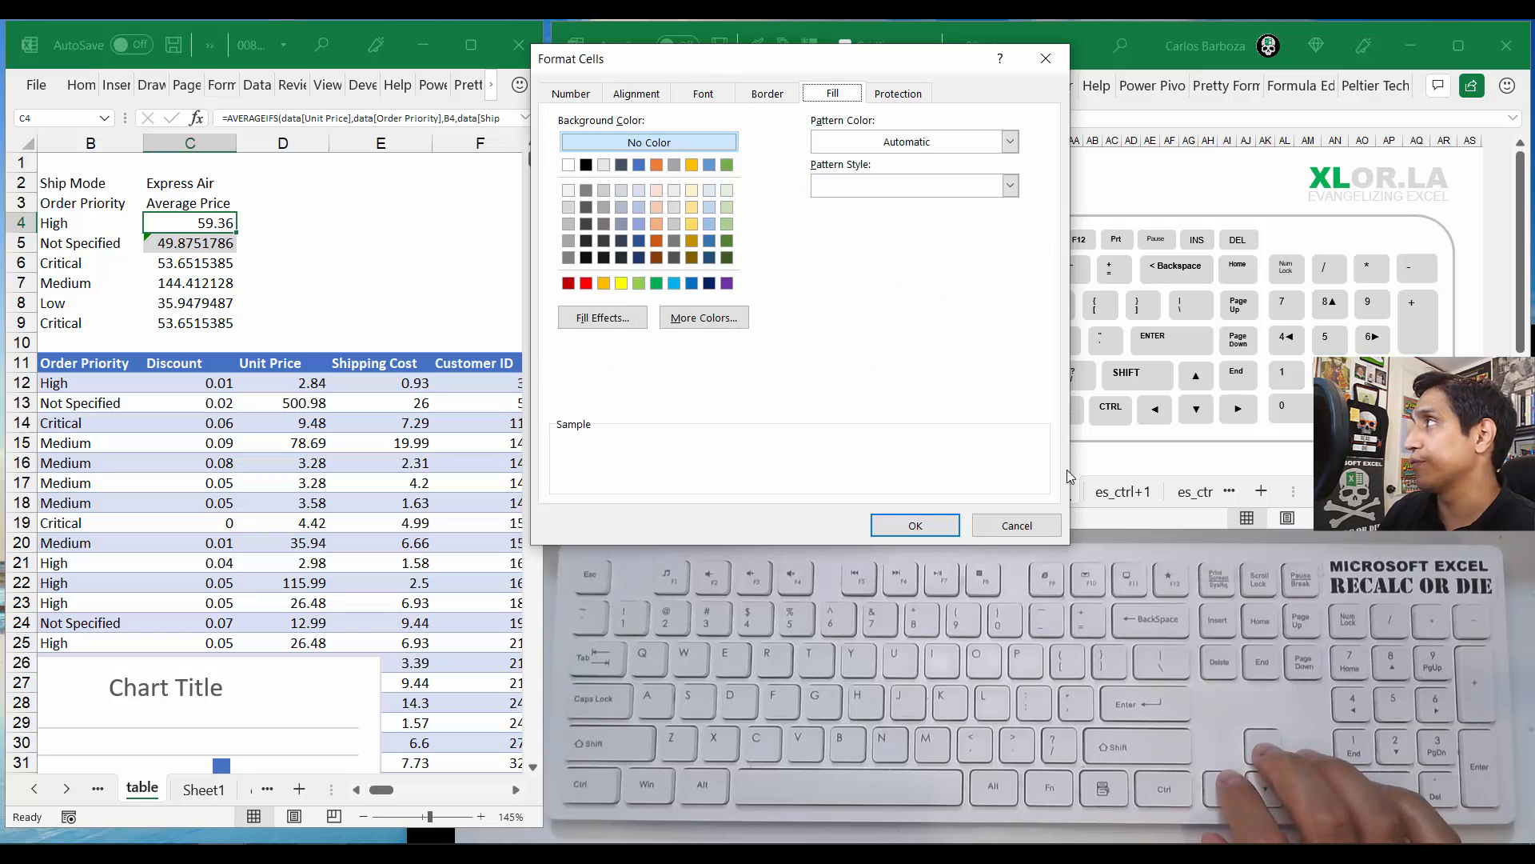
pyautogui.click(767, 93)
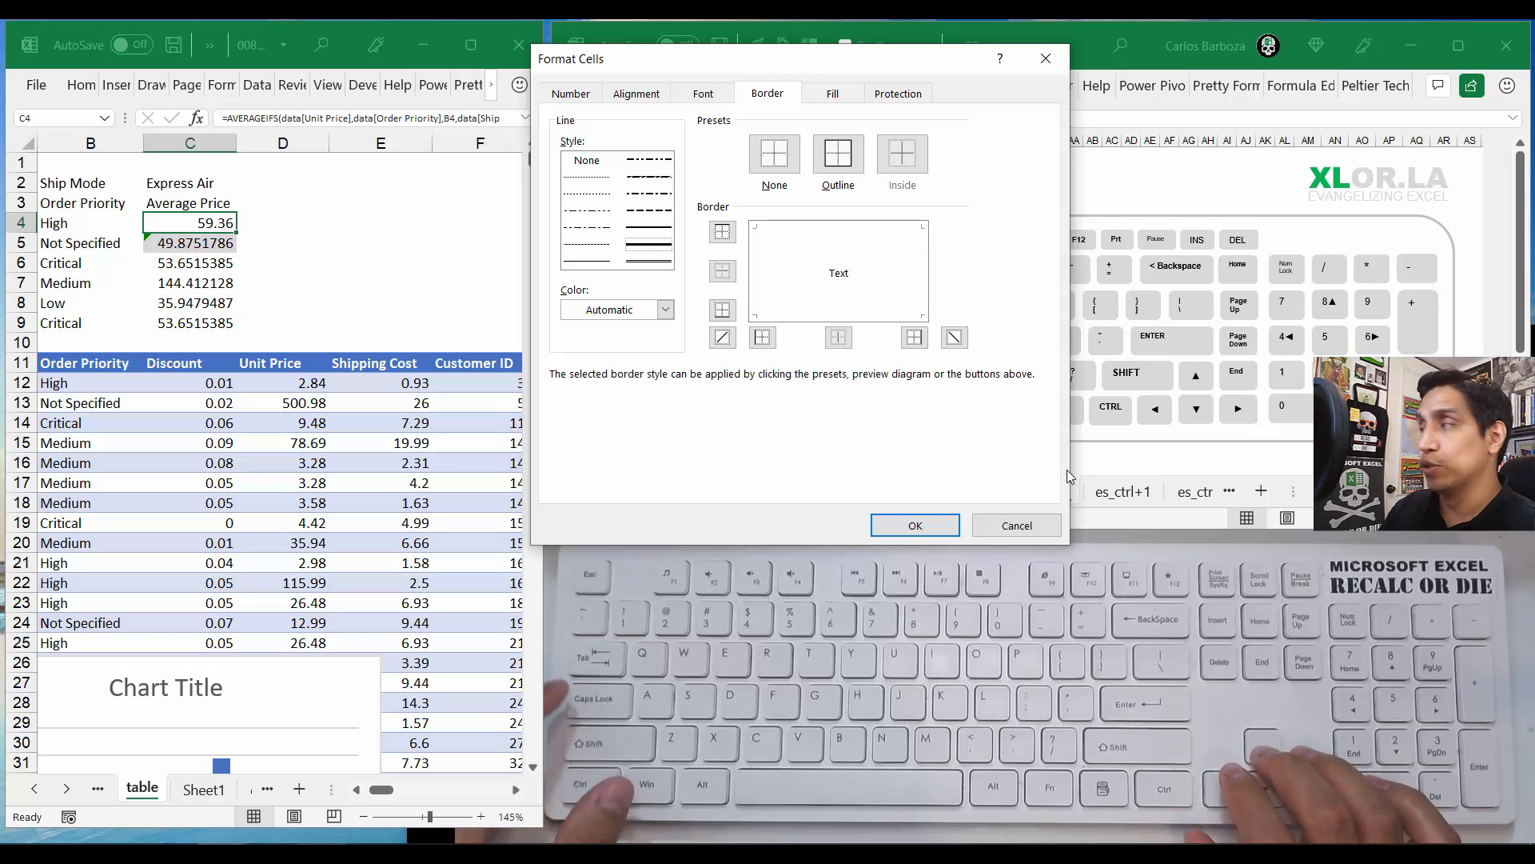
# Step: Clear existing borders and apply an orange outline border to C4
pyautogui.click(667, 309)
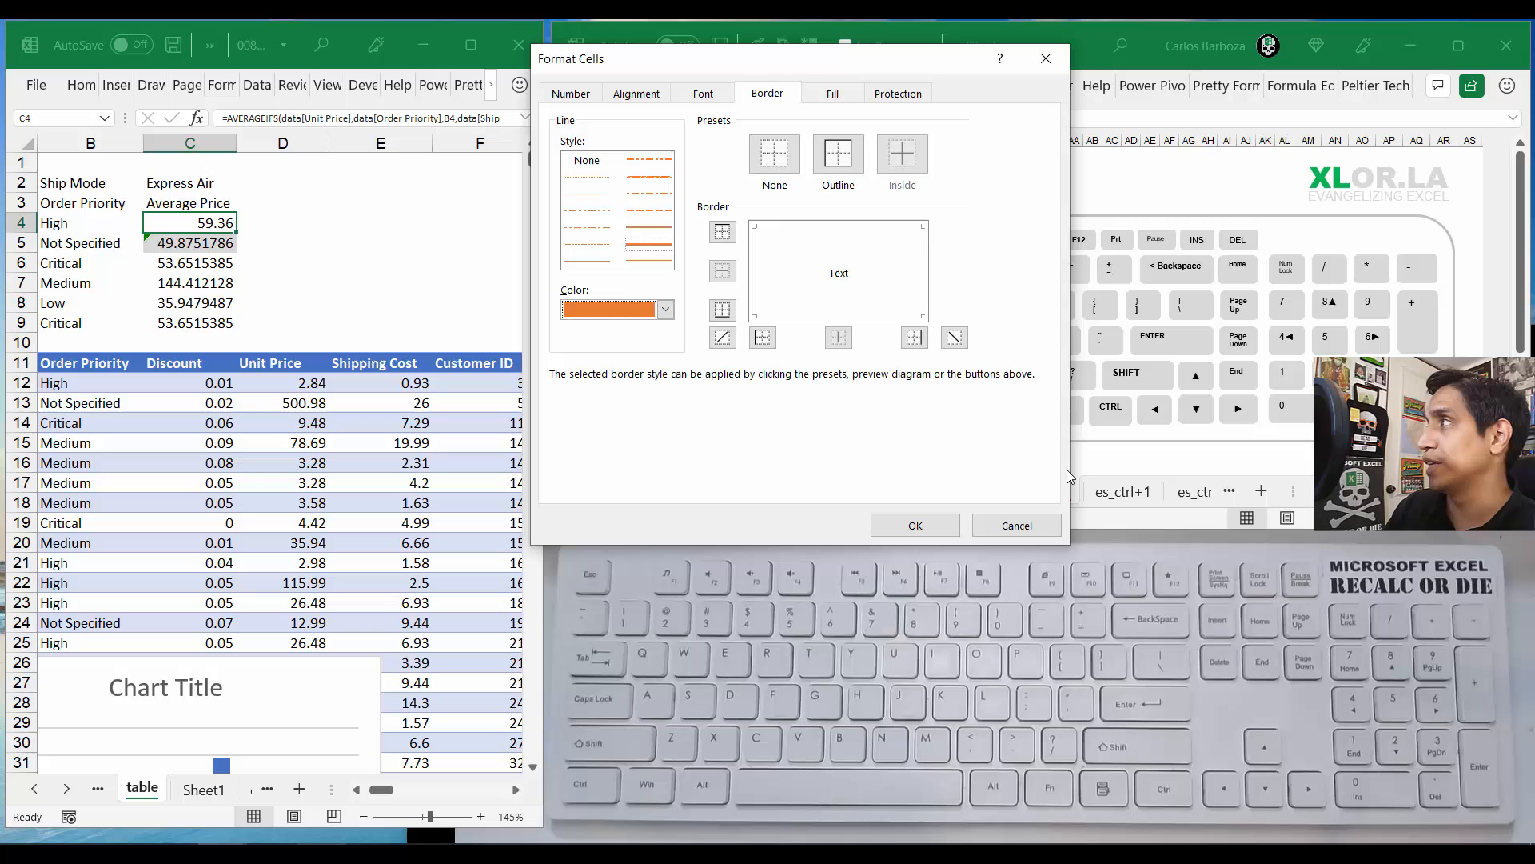
pyautogui.click(774, 154)
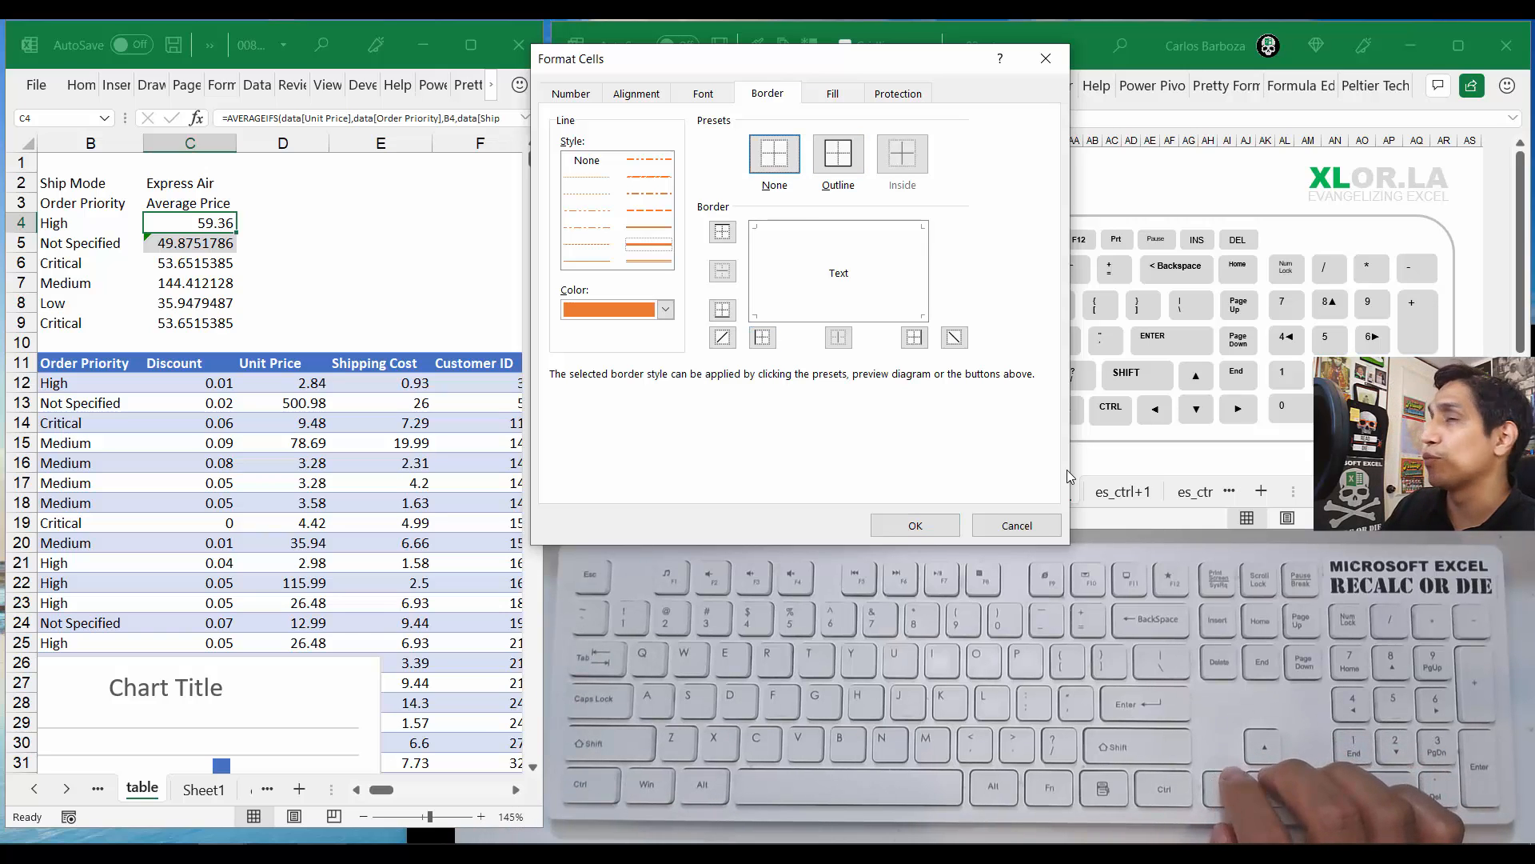
pyautogui.click(838, 154)
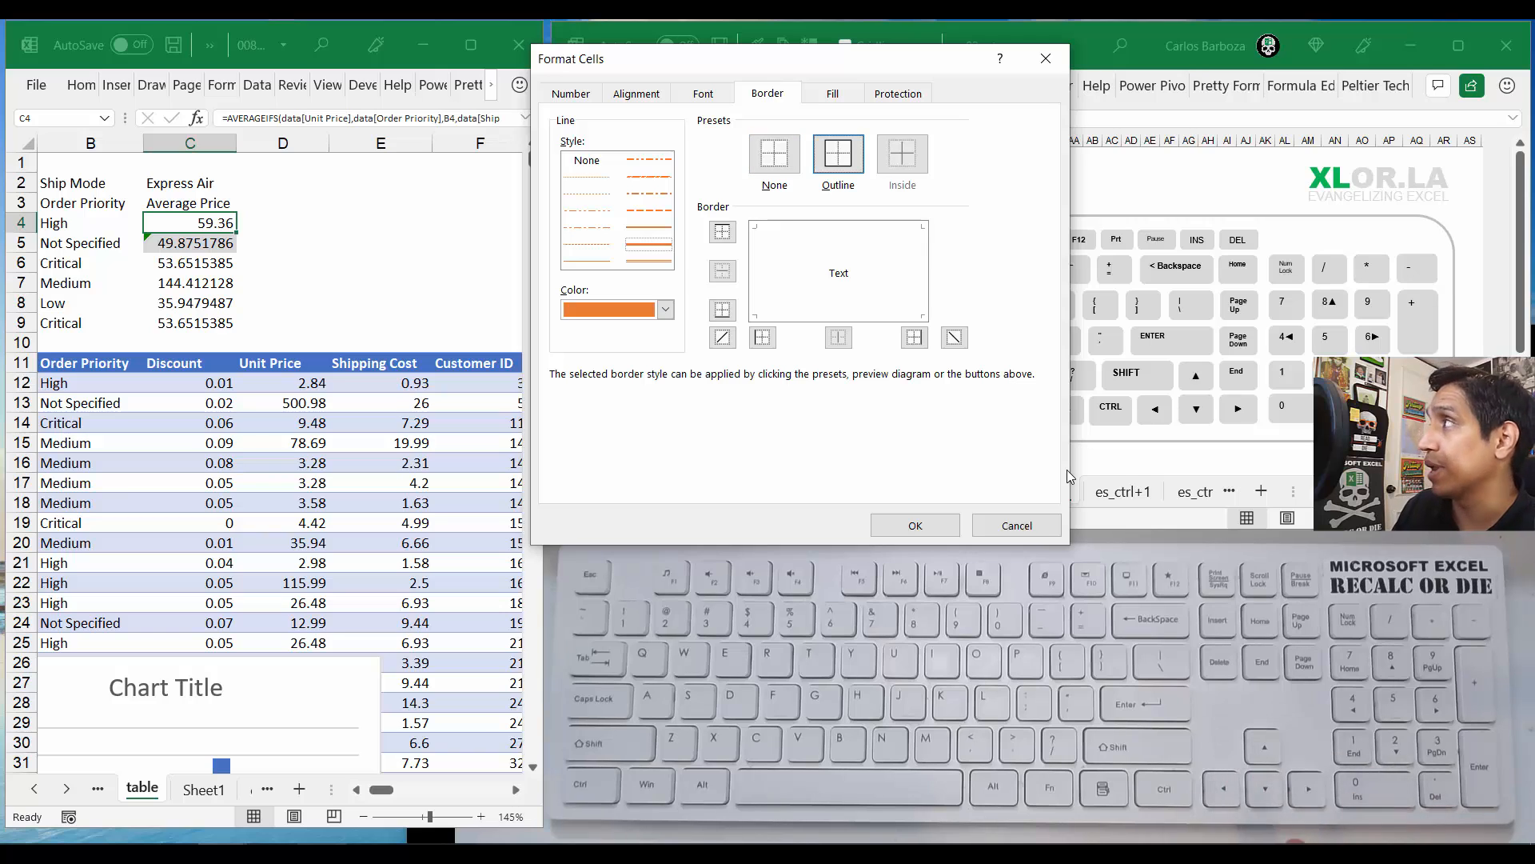
pyautogui.click(837, 157)
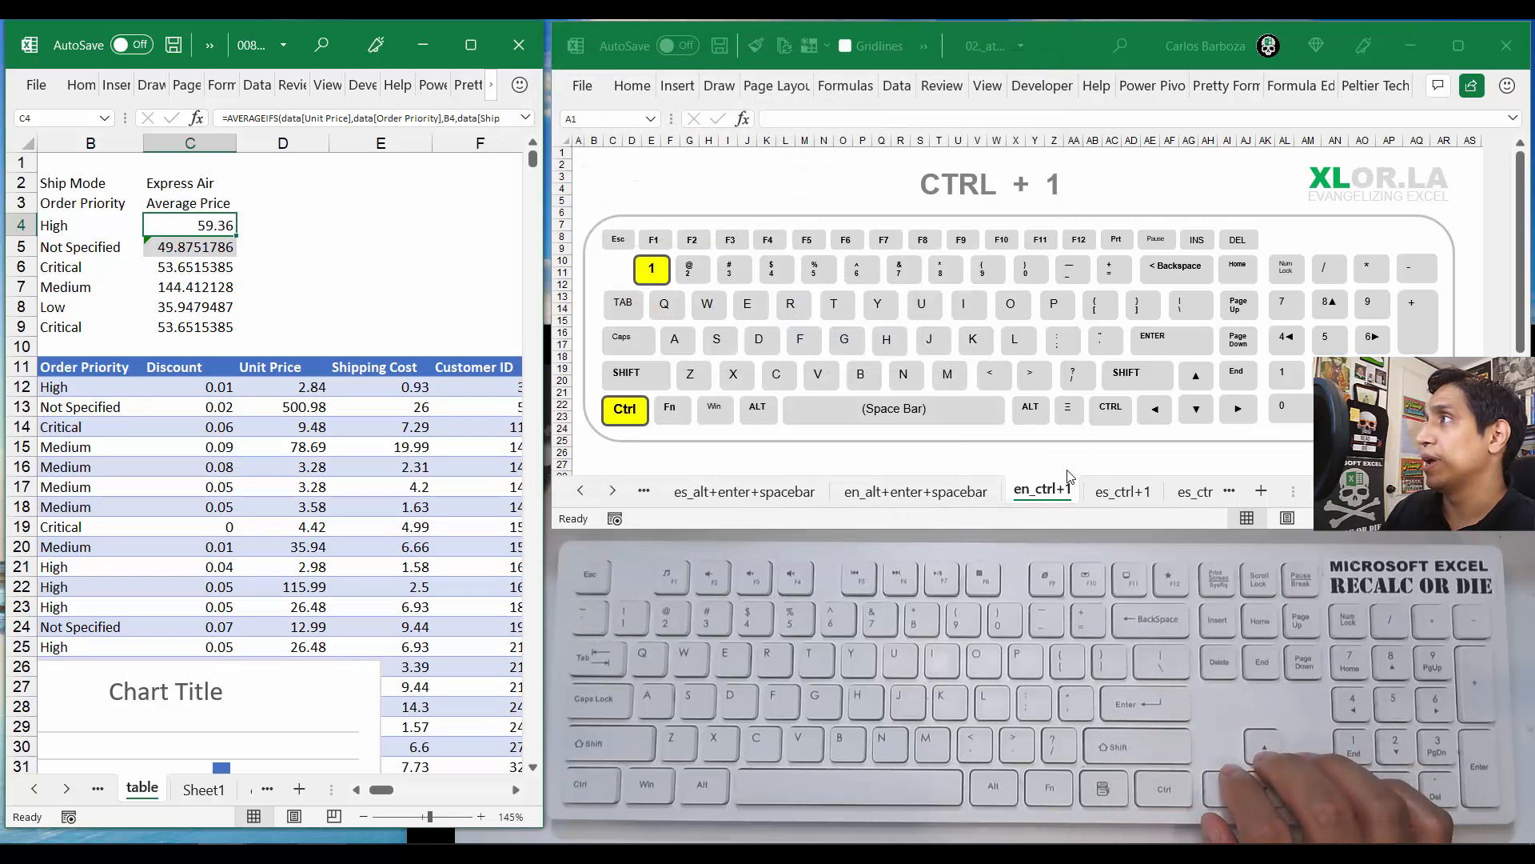
# Step: View the agenda slide on navigating format cells, then return to the chart workbook
pyautogui.click(380, 224)
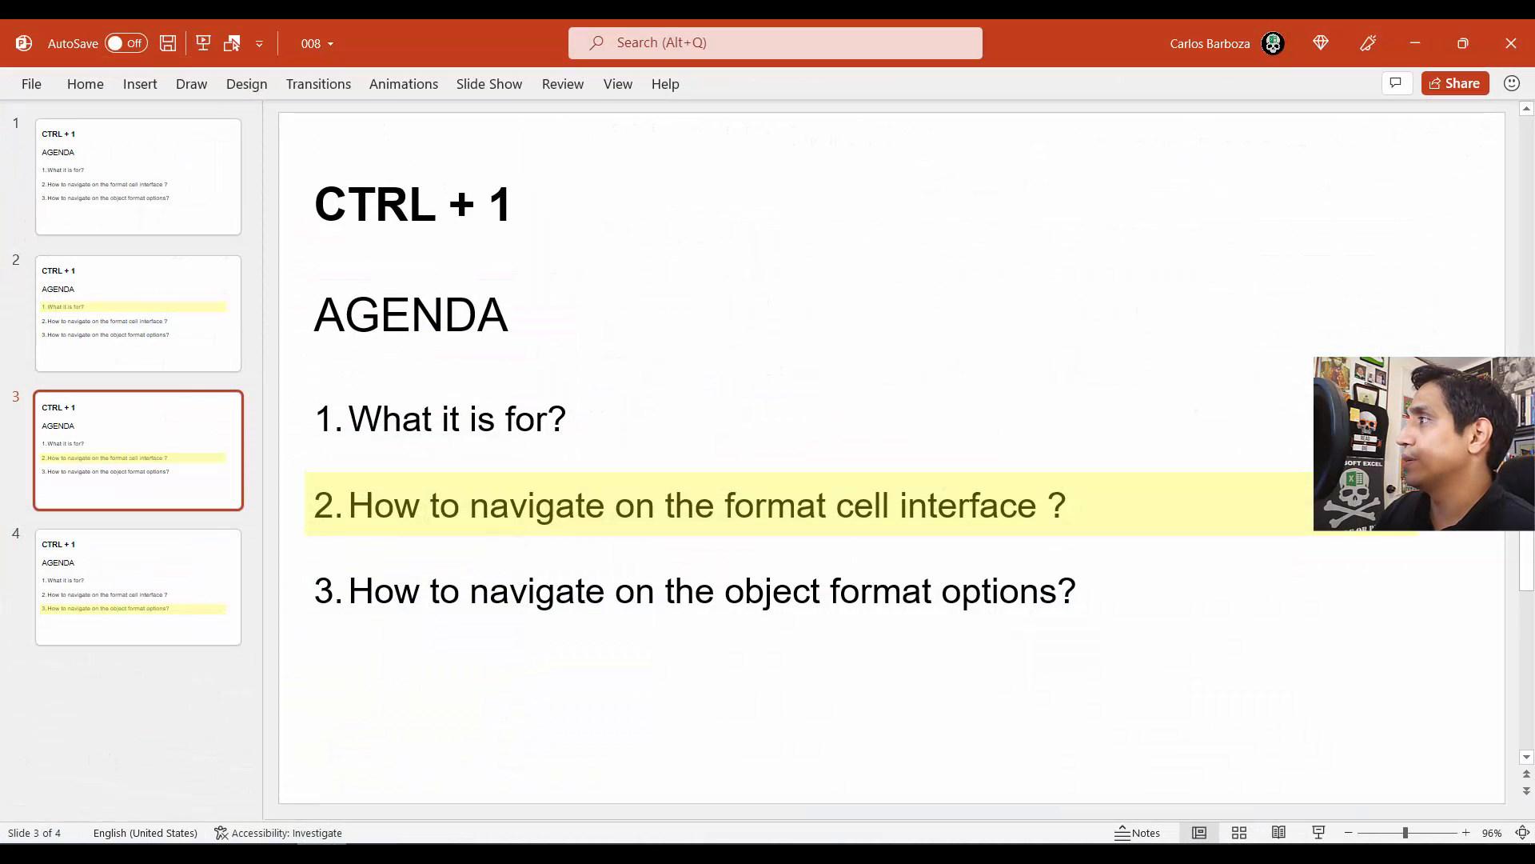
pyautogui.click(138, 585)
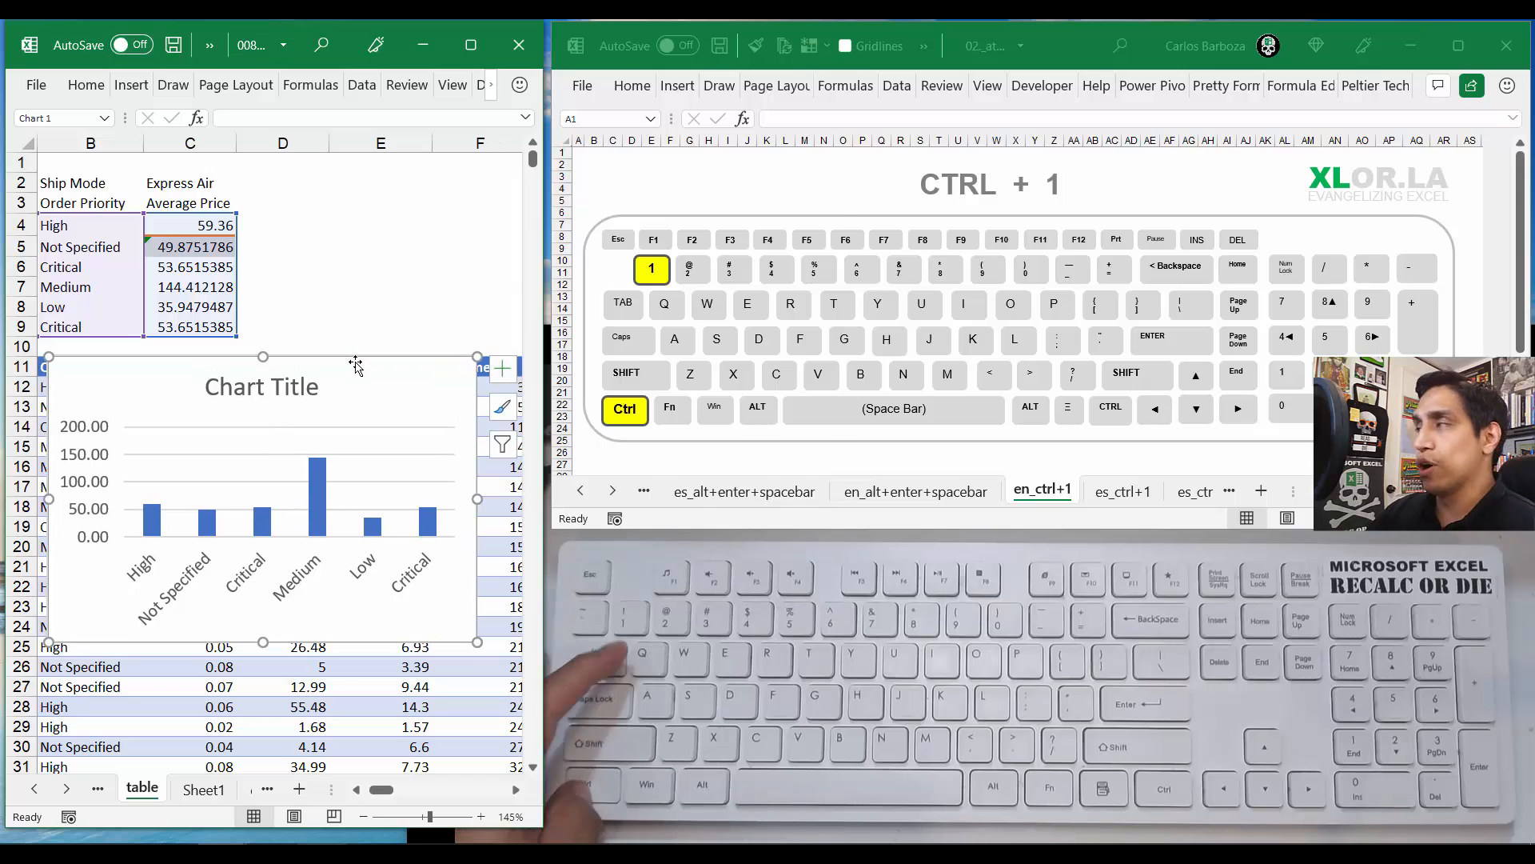
# Step: Open the formatting options for the average price column chart with Ctrl+1
pyautogui.press('ctrl+1')
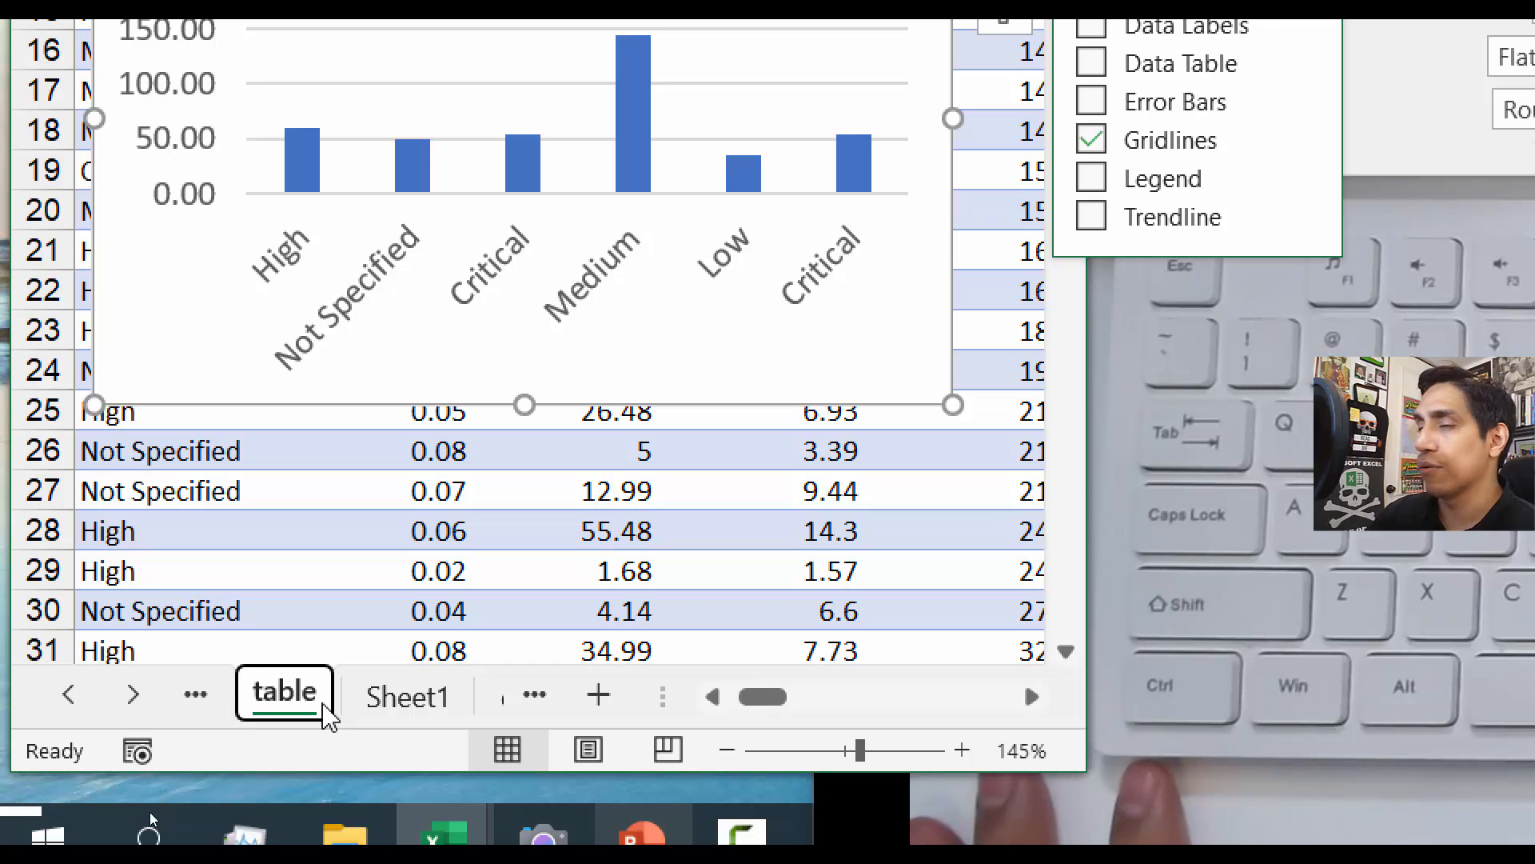
pyautogui.moveTo(306, 754)
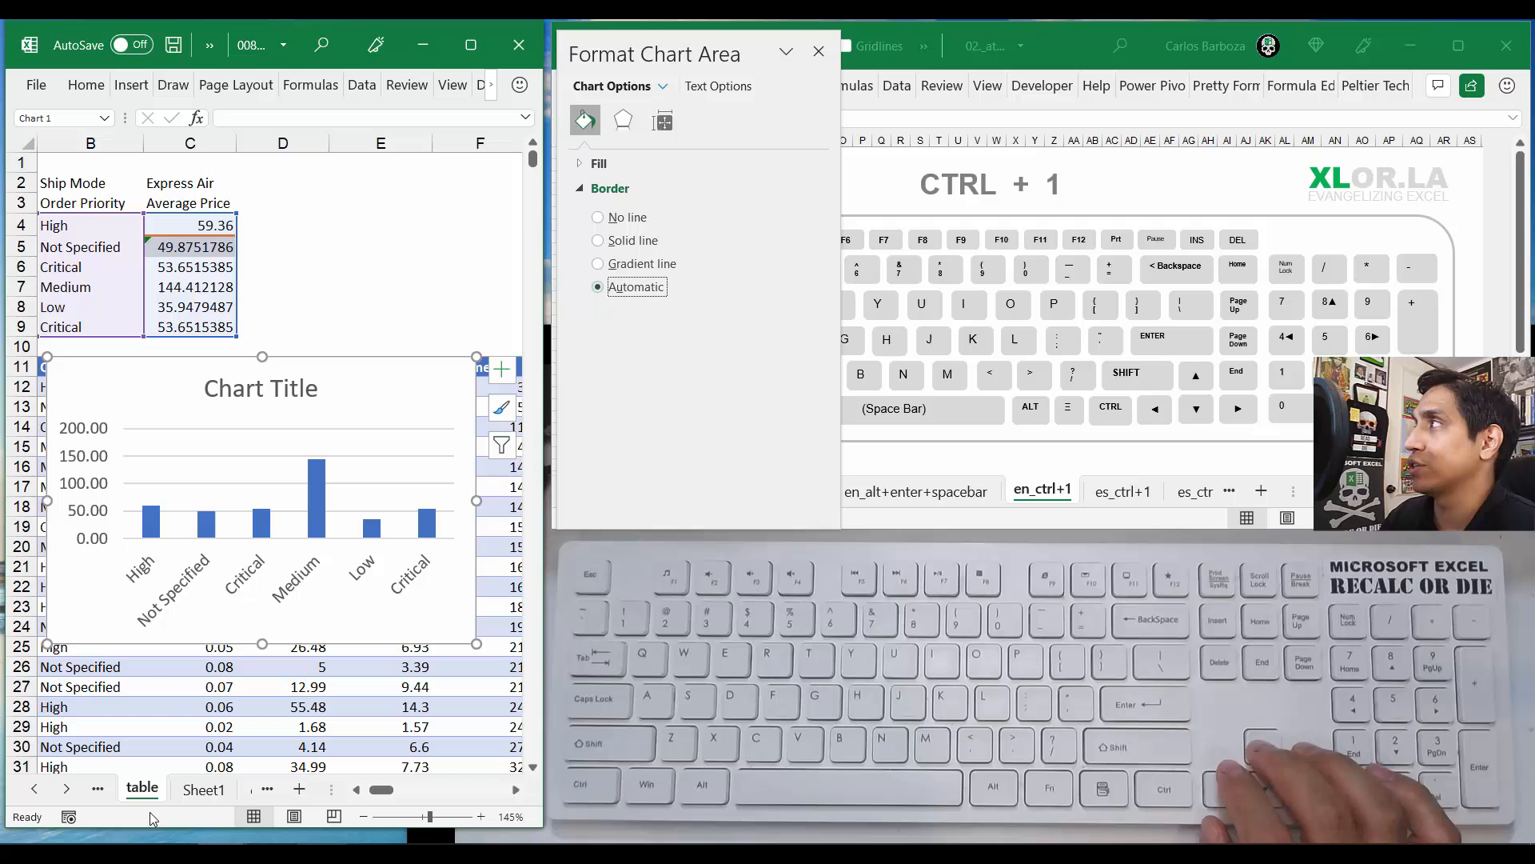
# Step: Change the chart area border to a gradient line, browse Effects and Size tabs, then list chart elements
pyautogui.click(597, 240)
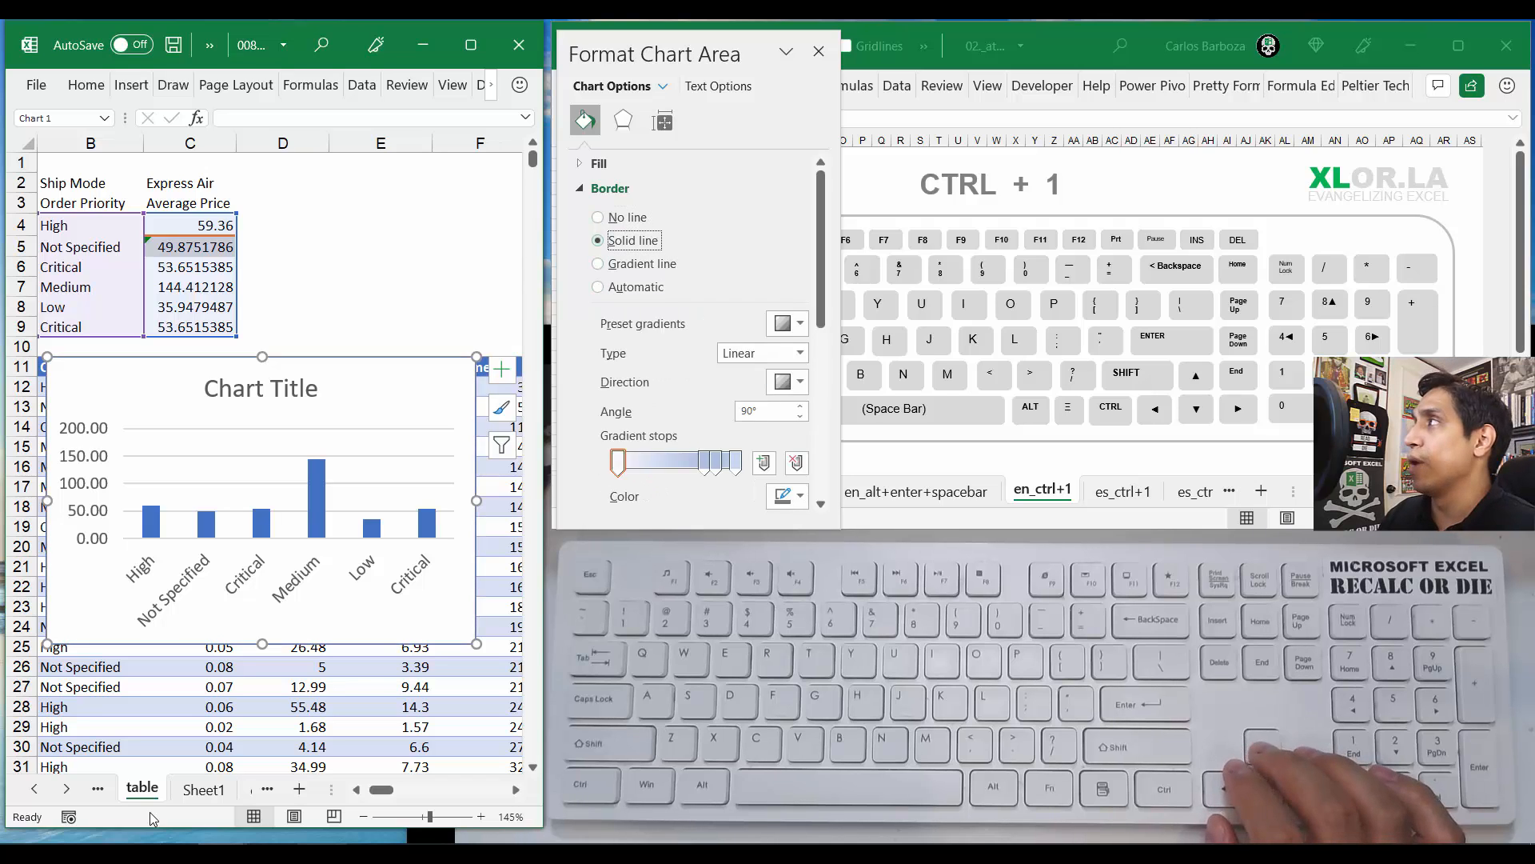
pyautogui.click(598, 263)
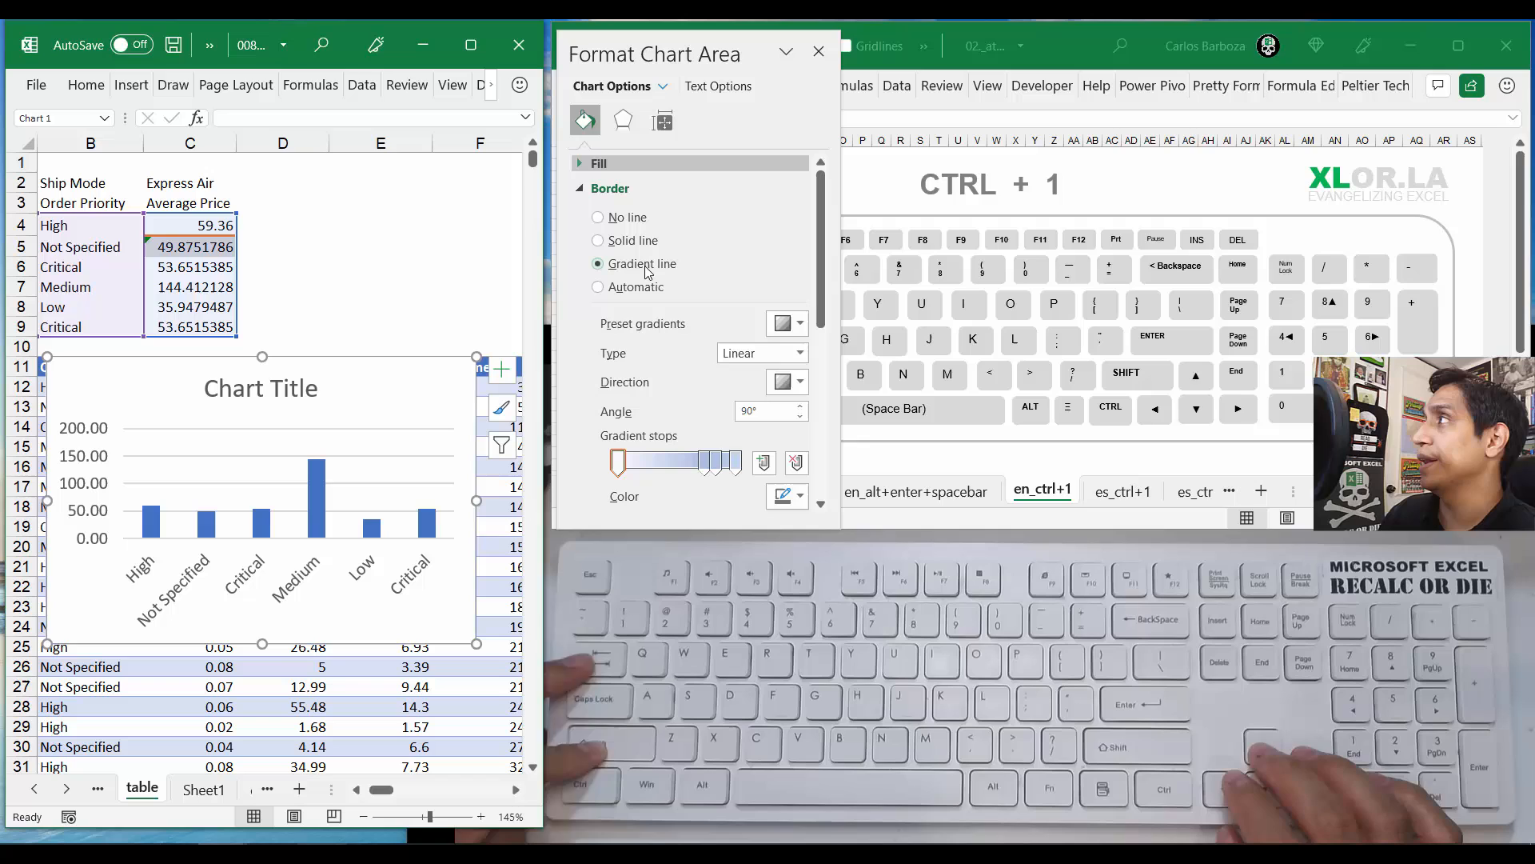
pyautogui.click(623, 119)
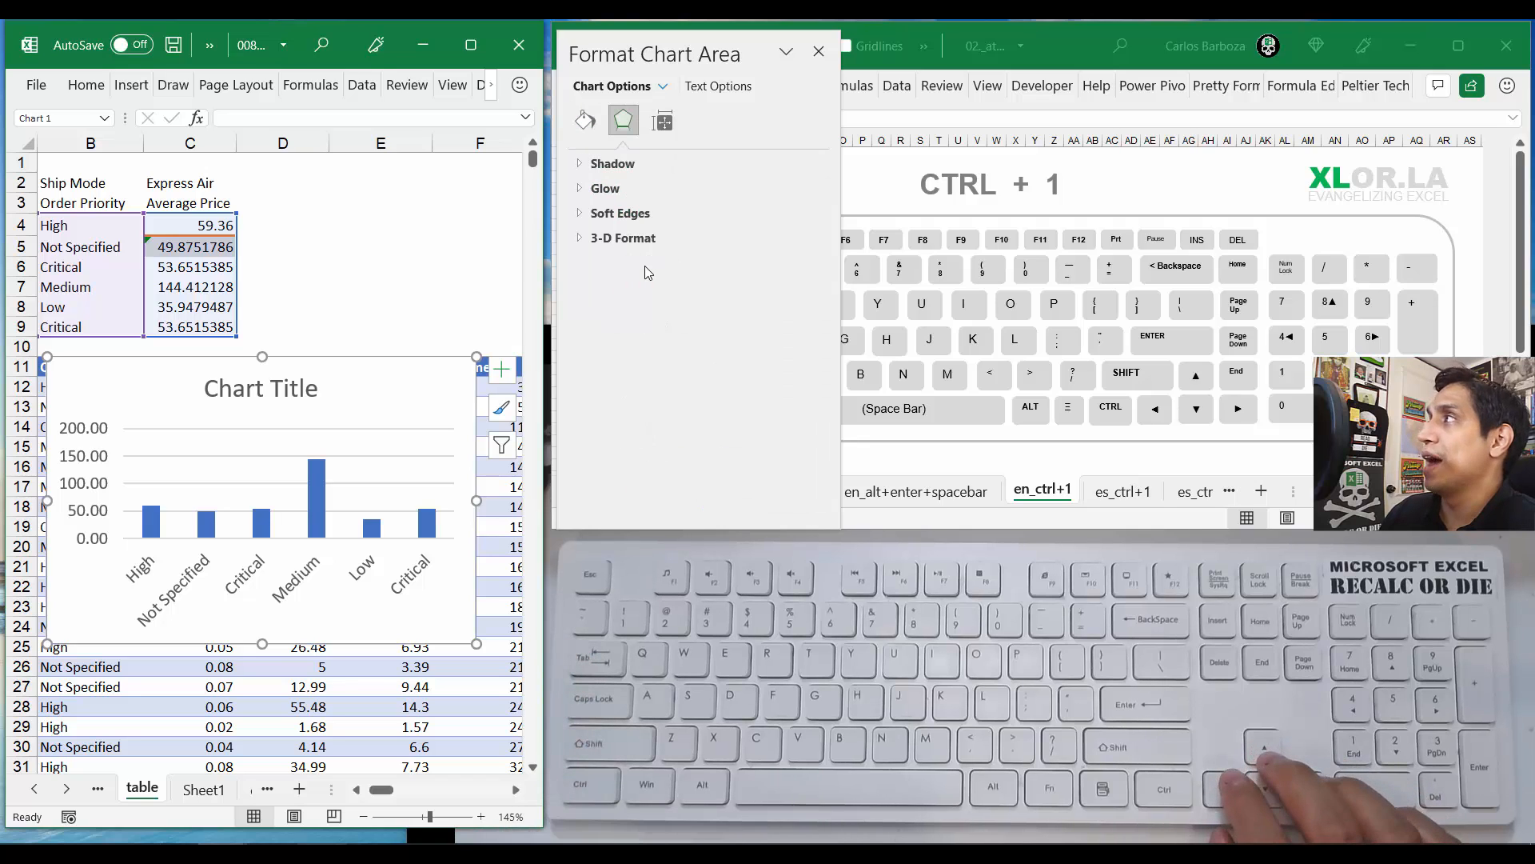
pyautogui.click(663, 121)
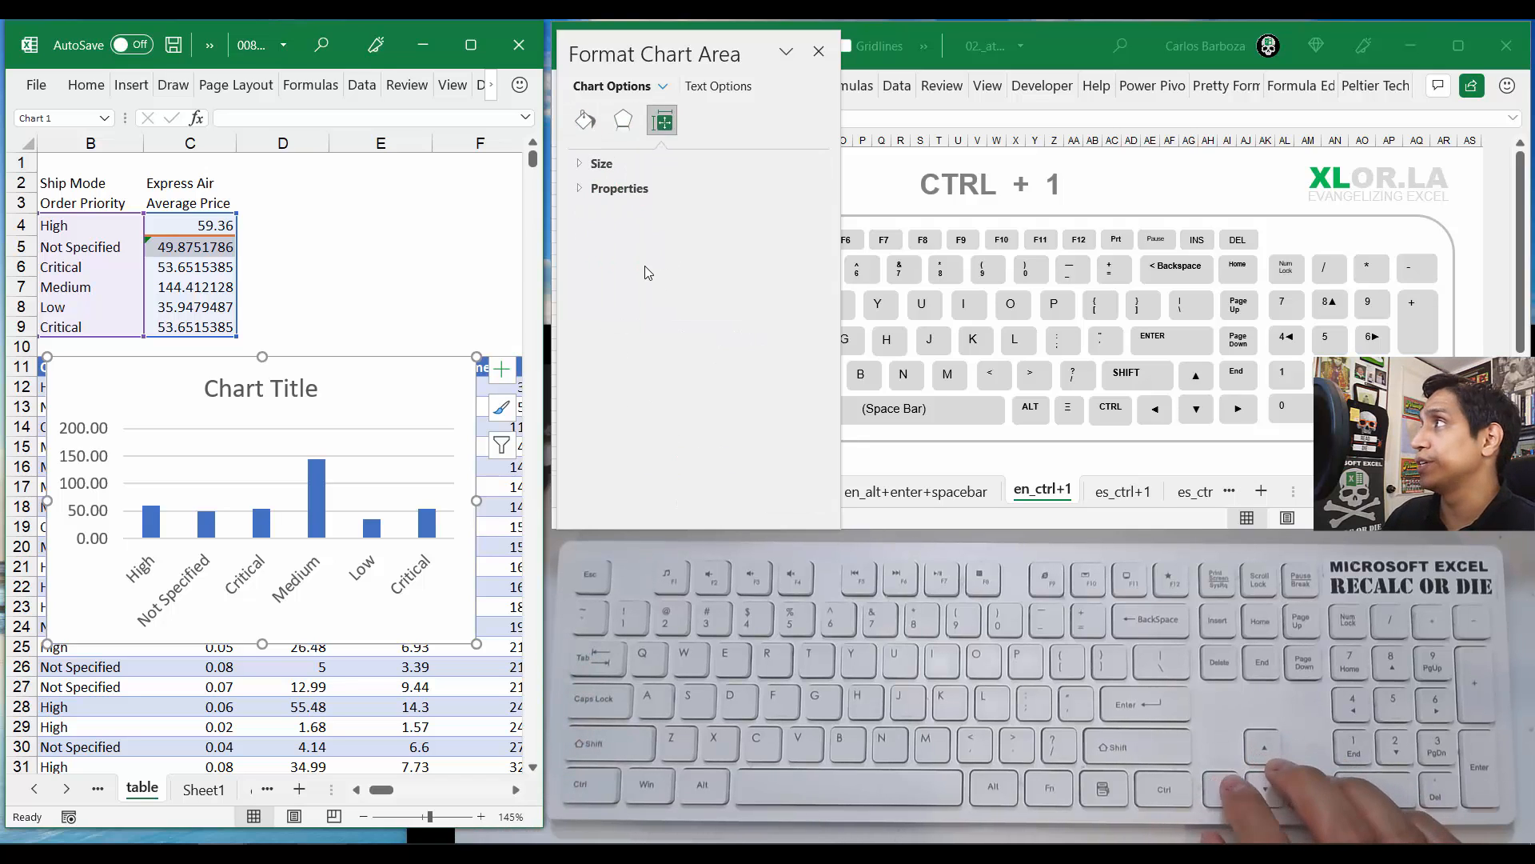
pyautogui.click(623, 121)
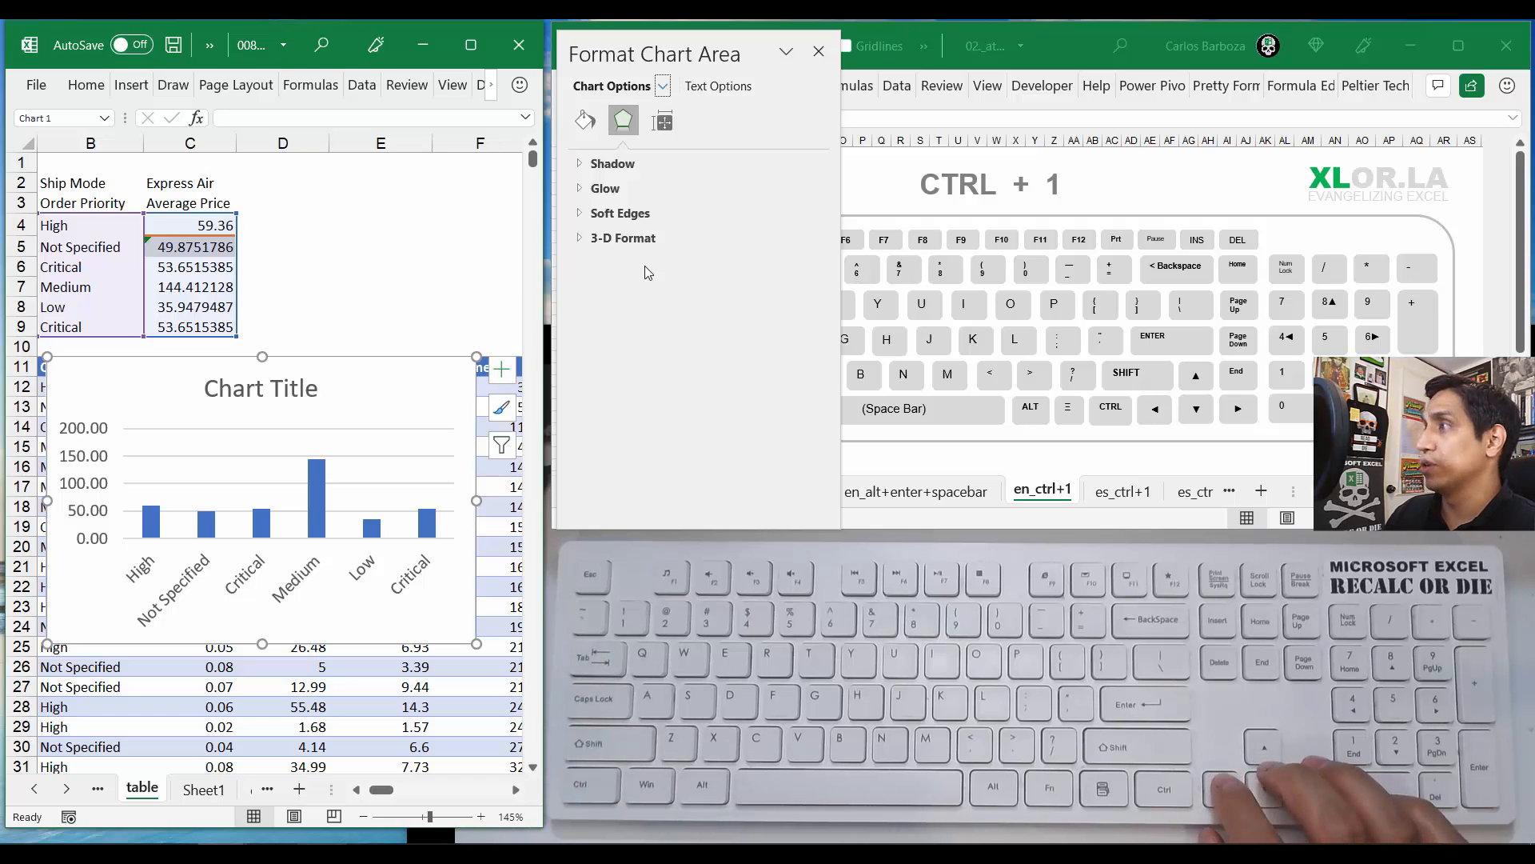
pyautogui.click(662, 87)
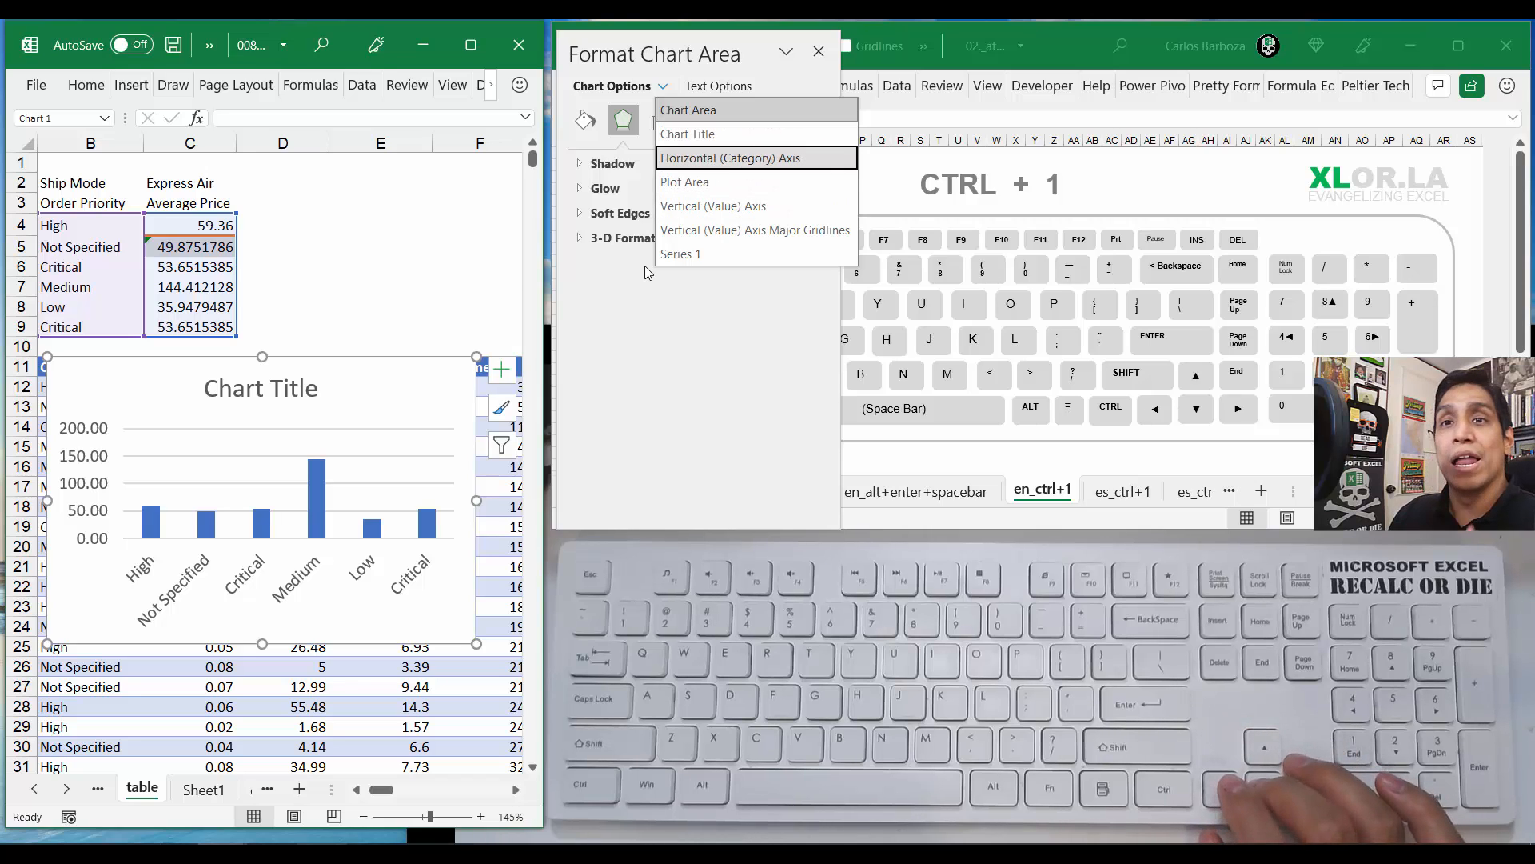
pyautogui.moveTo(685, 183)
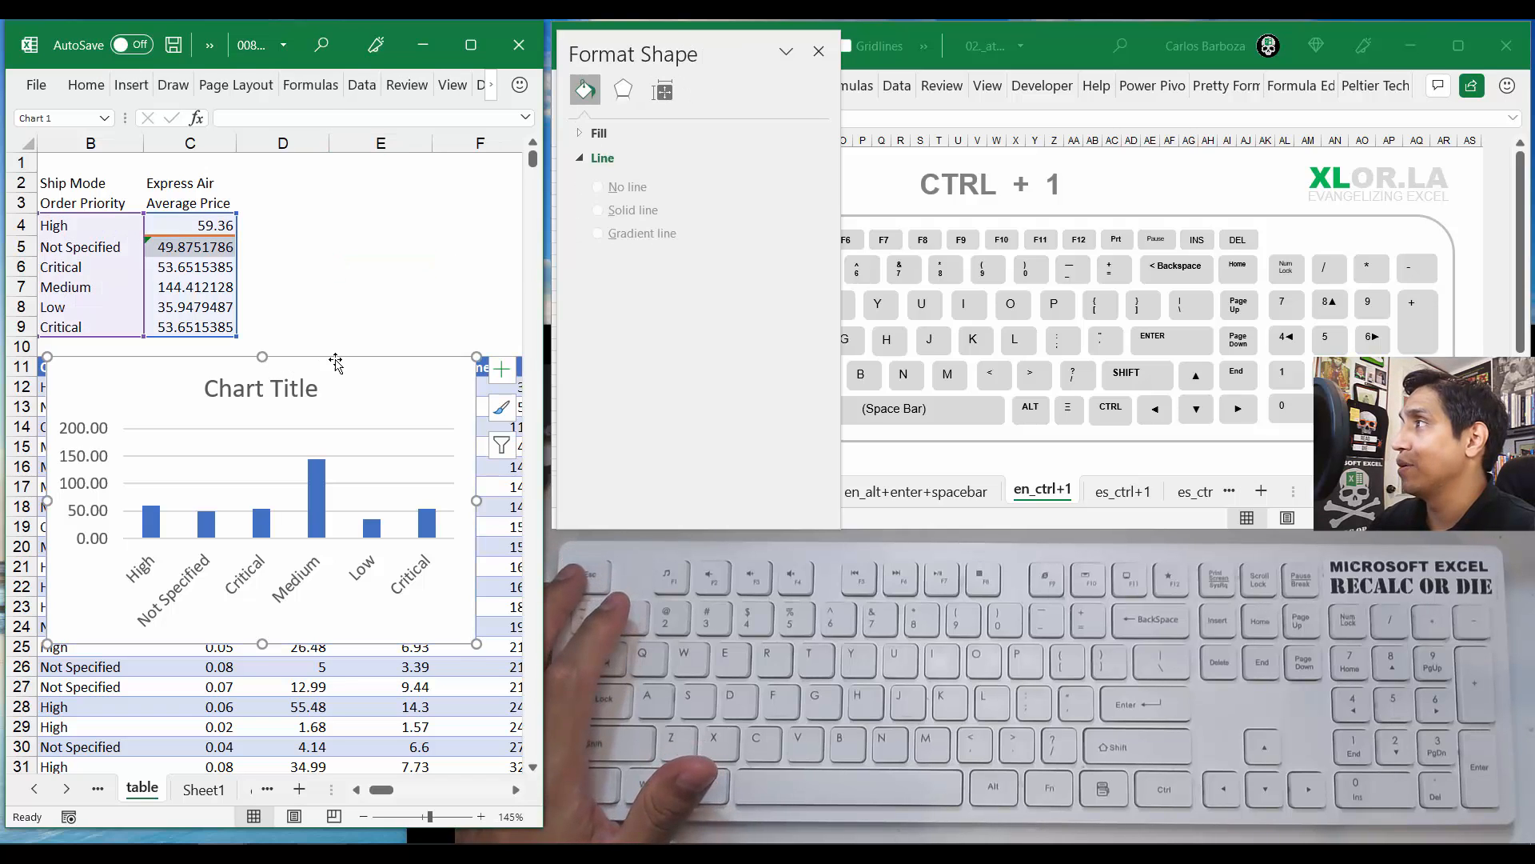
# Step: Reselect Chart Area, check Size & Properties, and return to the Fill & Line border settings
pyautogui.click(643, 232)
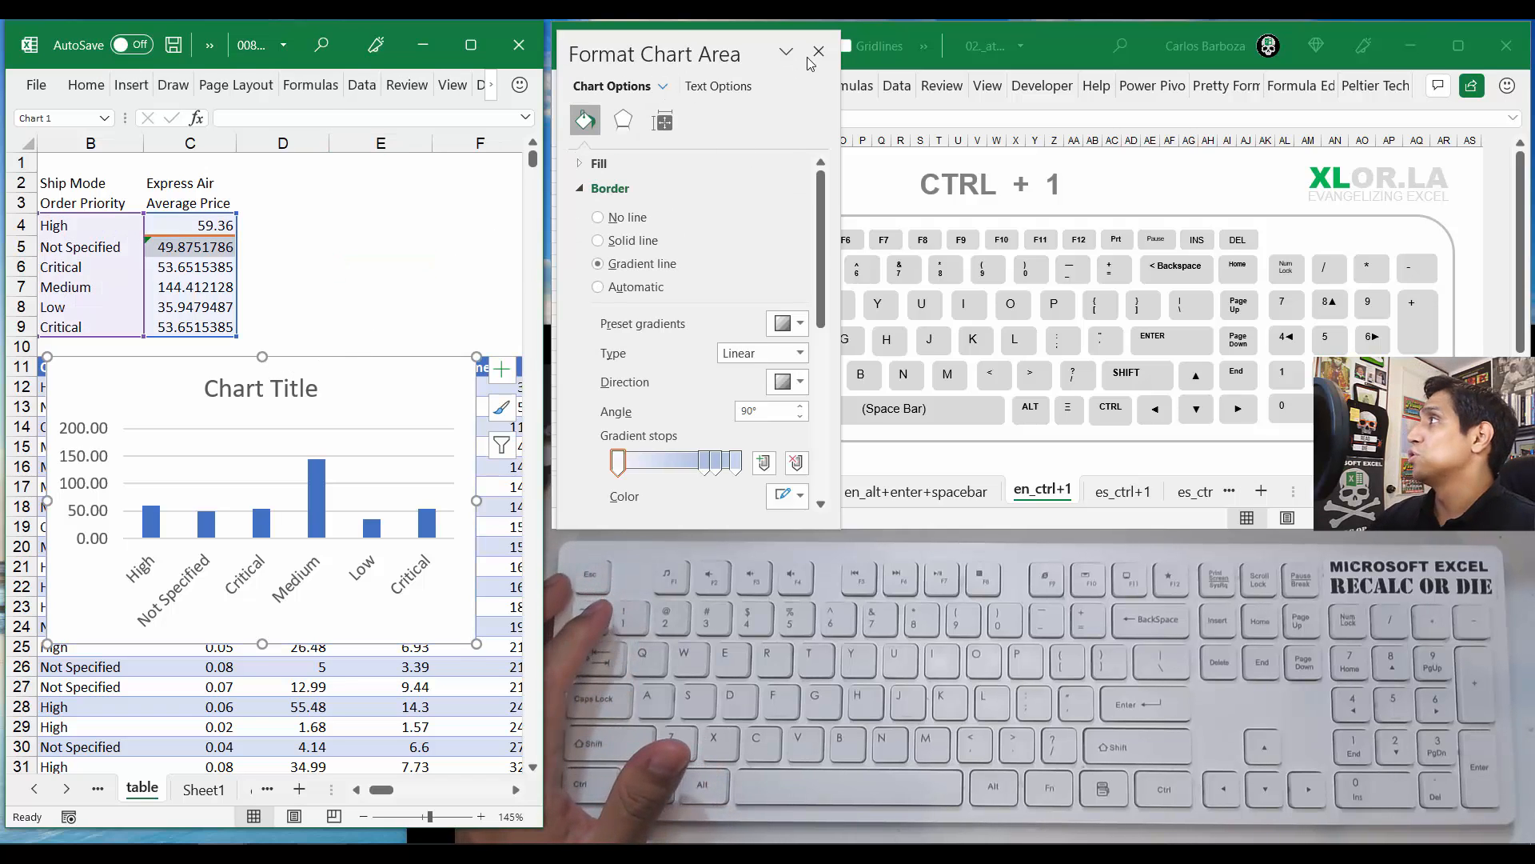
pyautogui.click(819, 51)
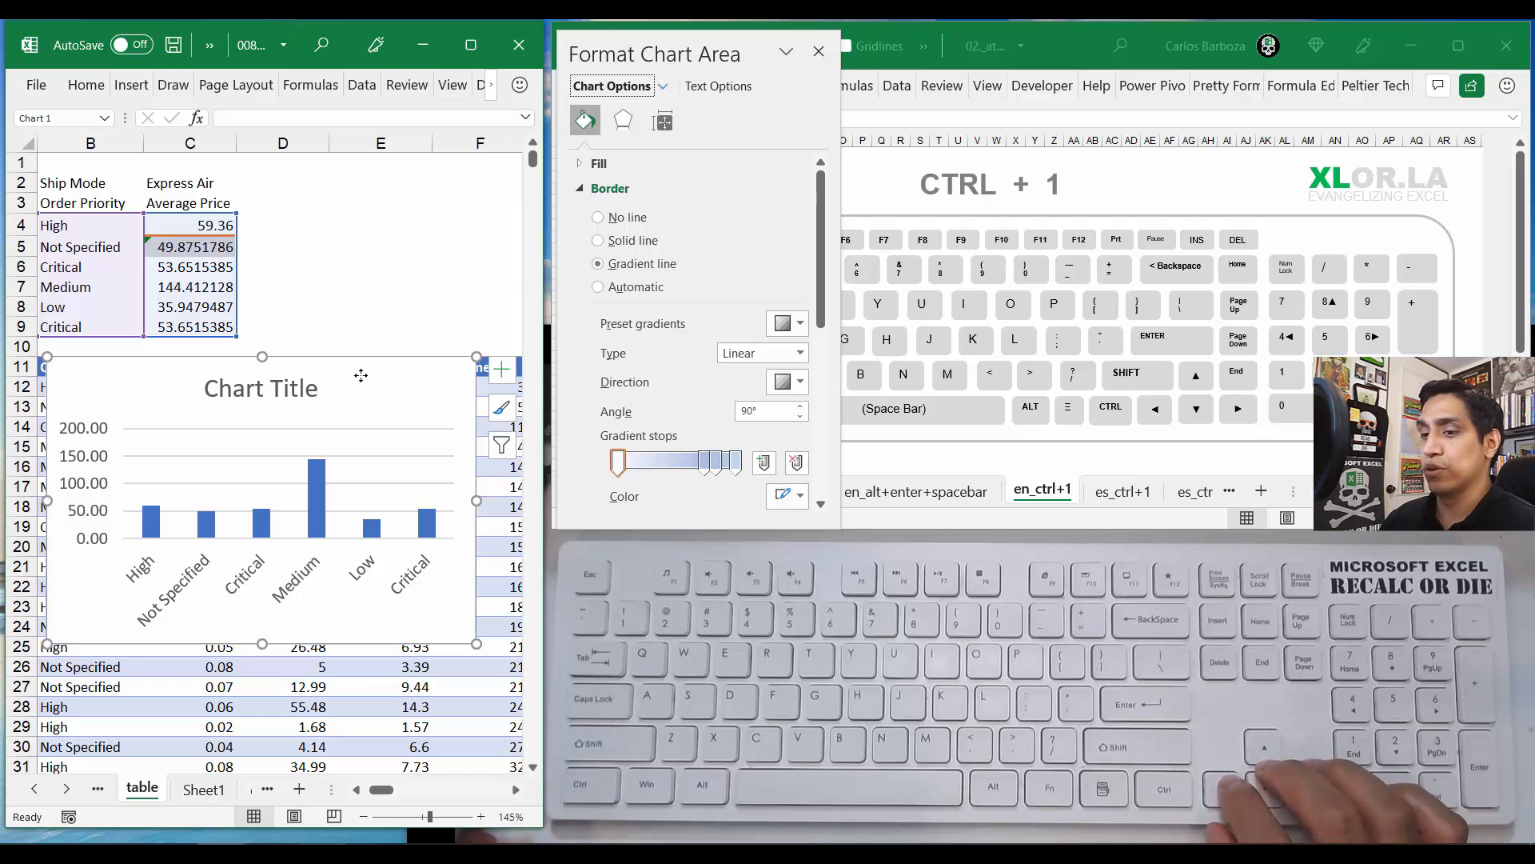
pyautogui.click(662, 119)
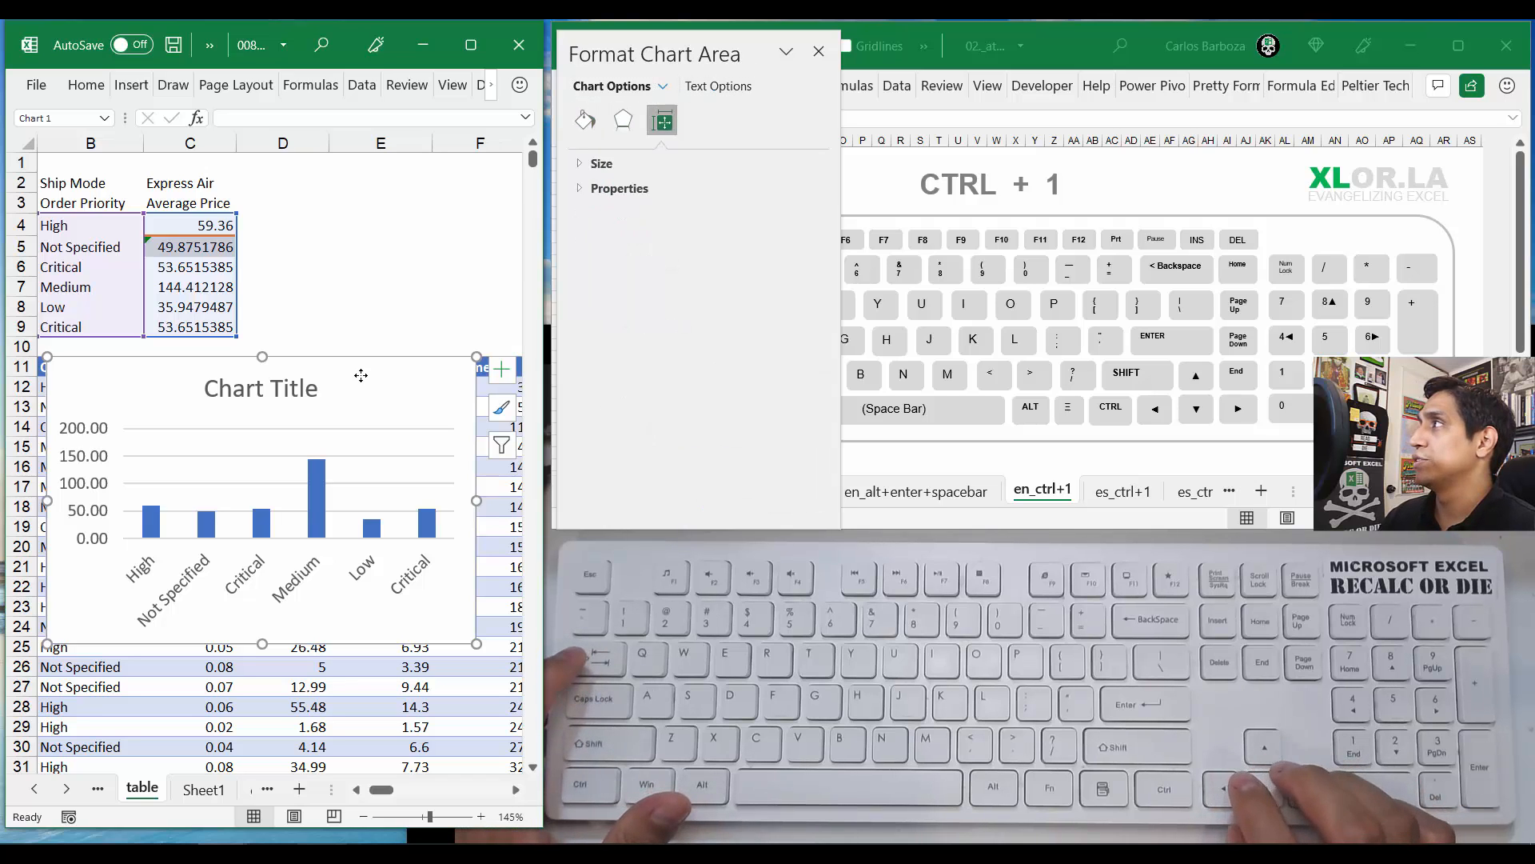
pyautogui.click(584, 120)
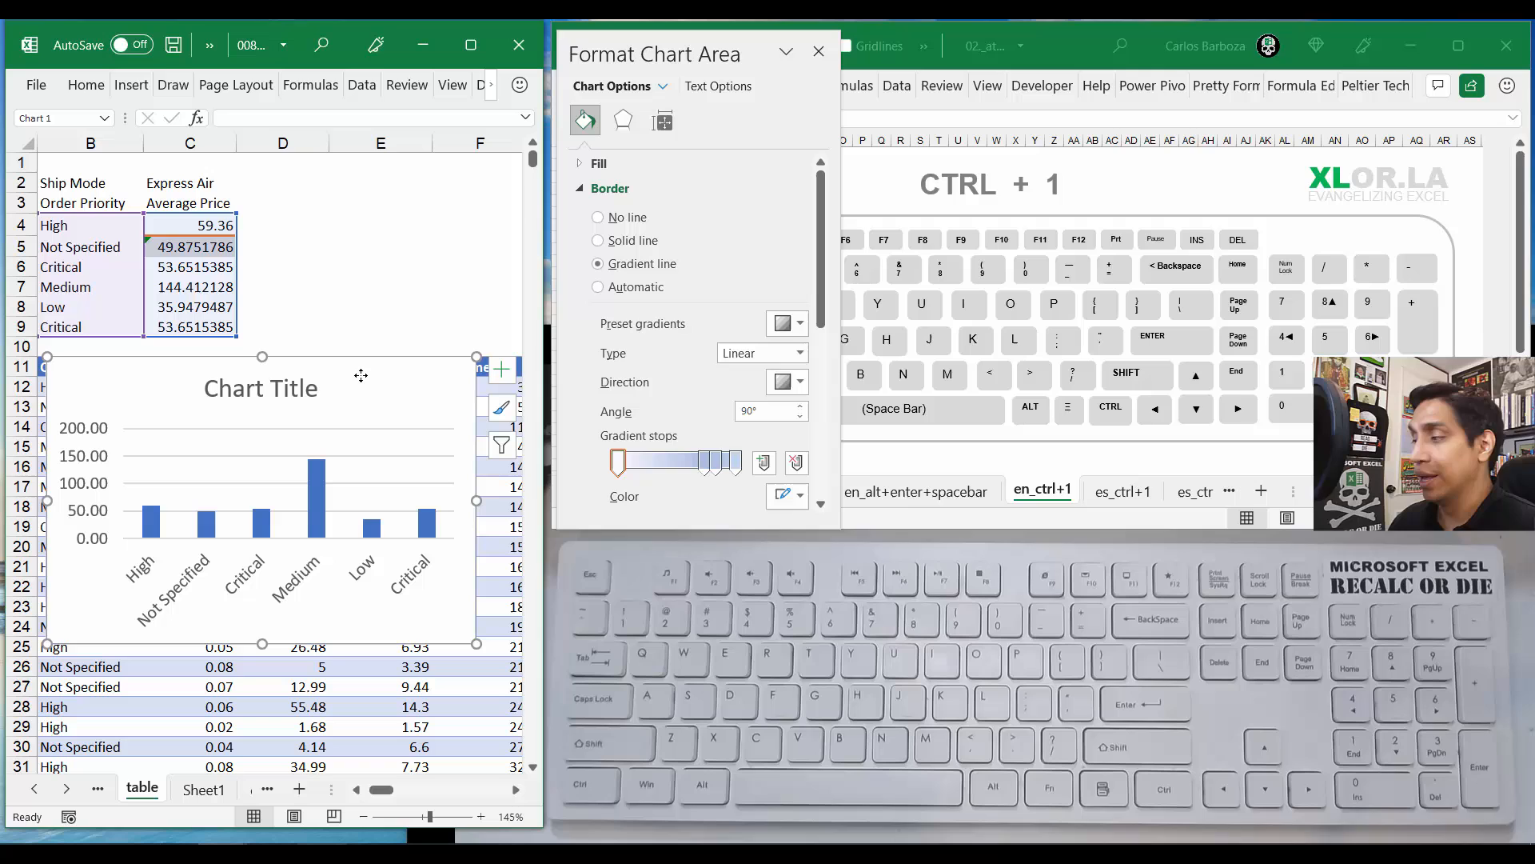
pyautogui.moveTo(266, 522)
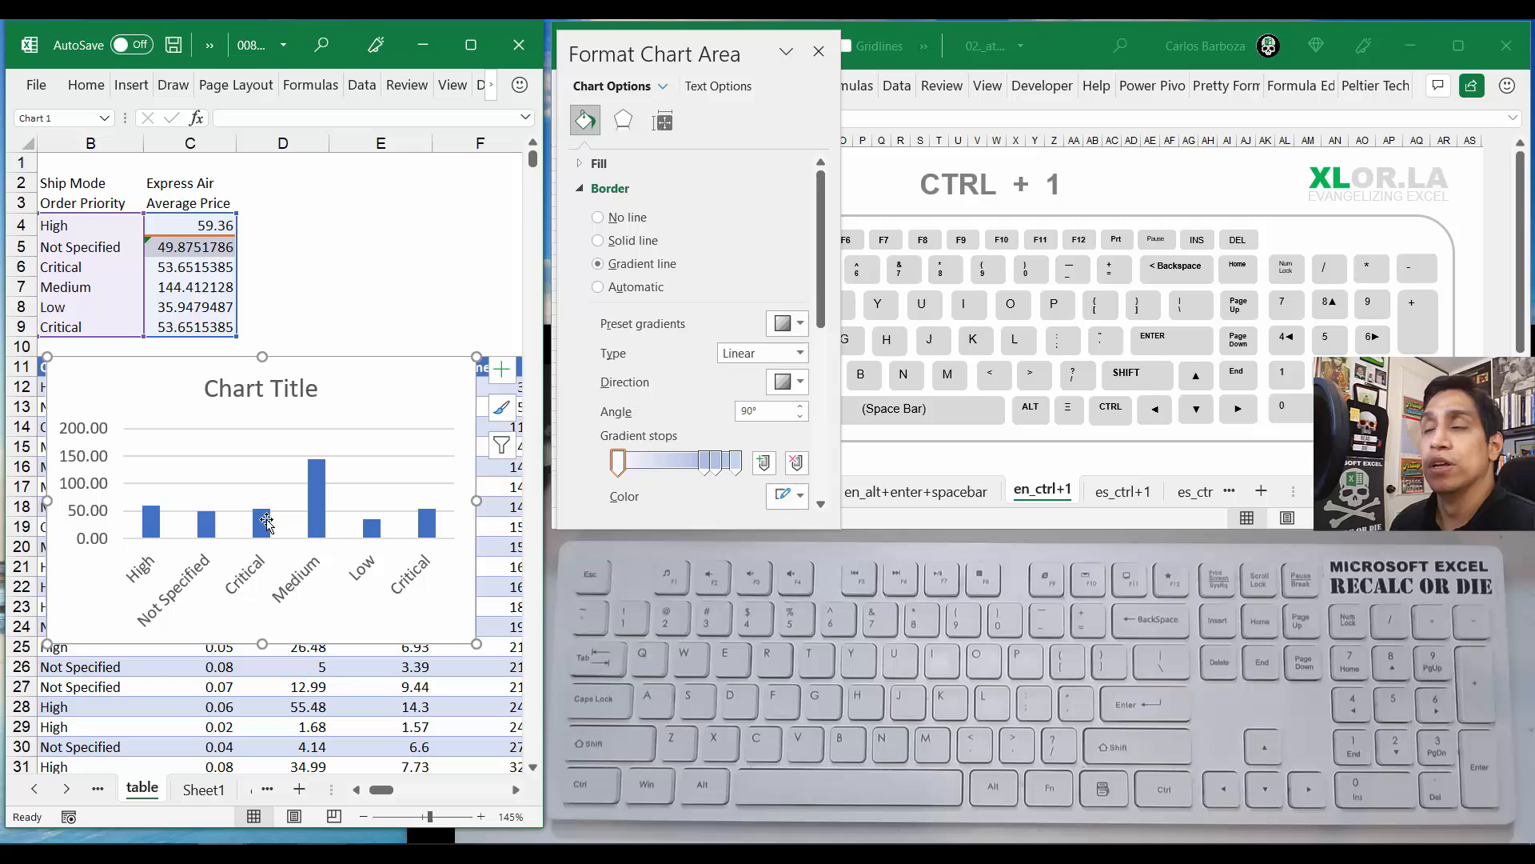
pyautogui.moveTo(227, 513)
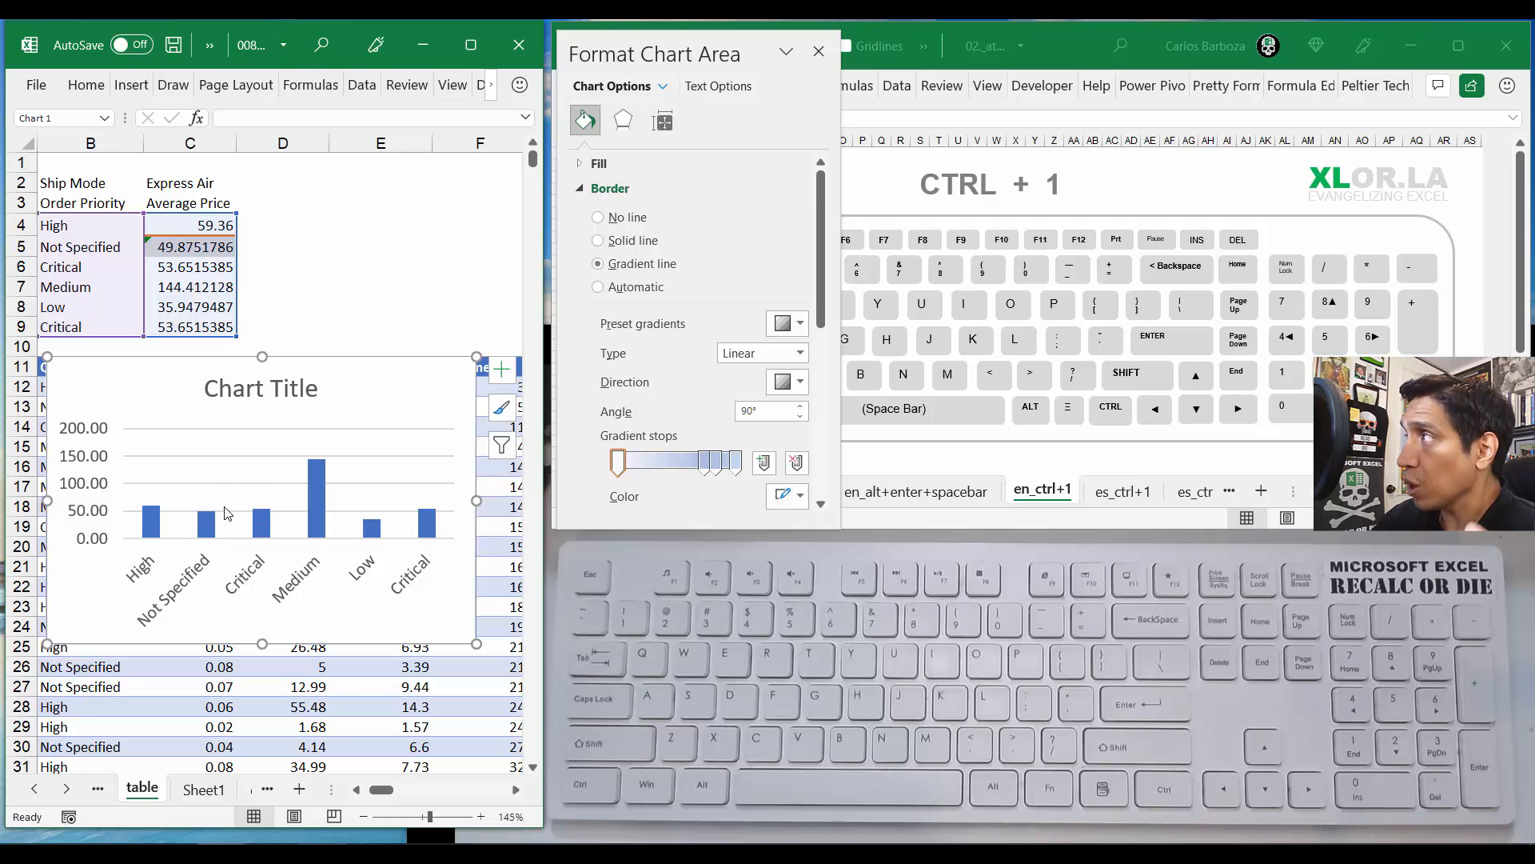
pyautogui.moveTo(232, 510)
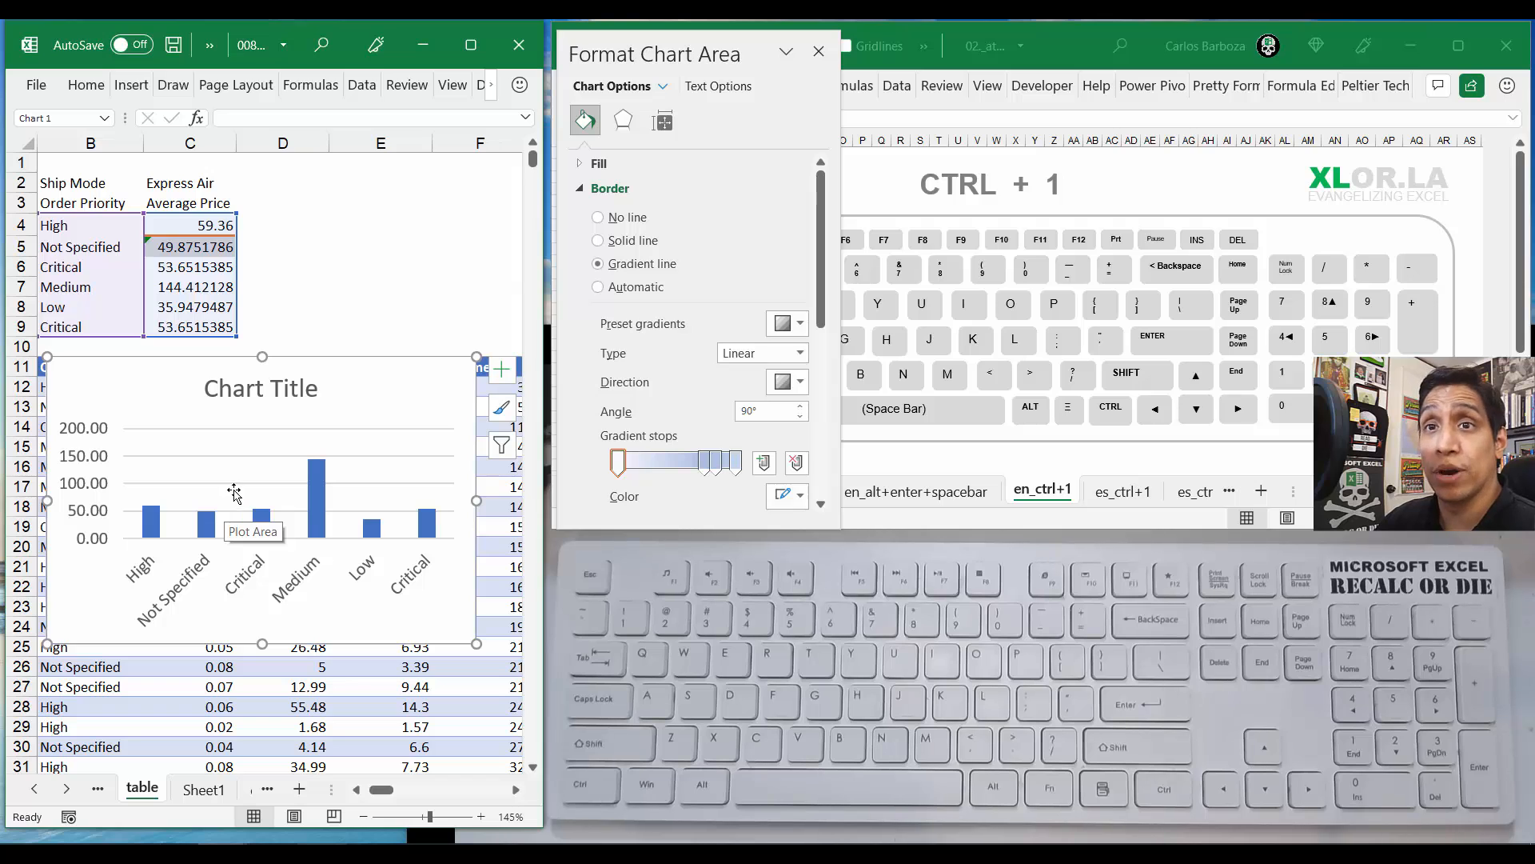
pyautogui.moveTo(222, 546)
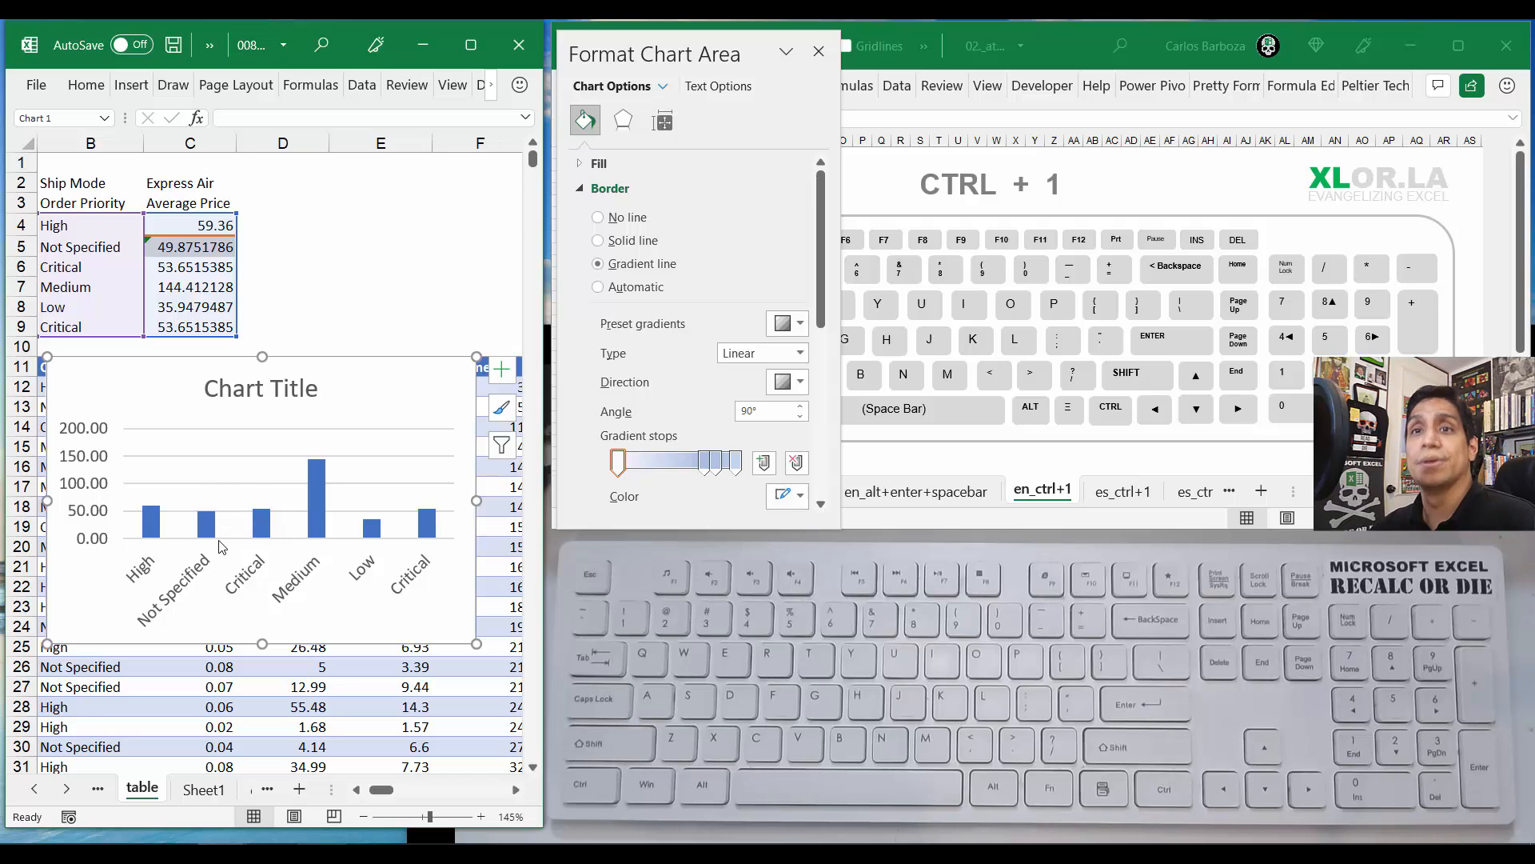
pyautogui.moveTo(209, 519)
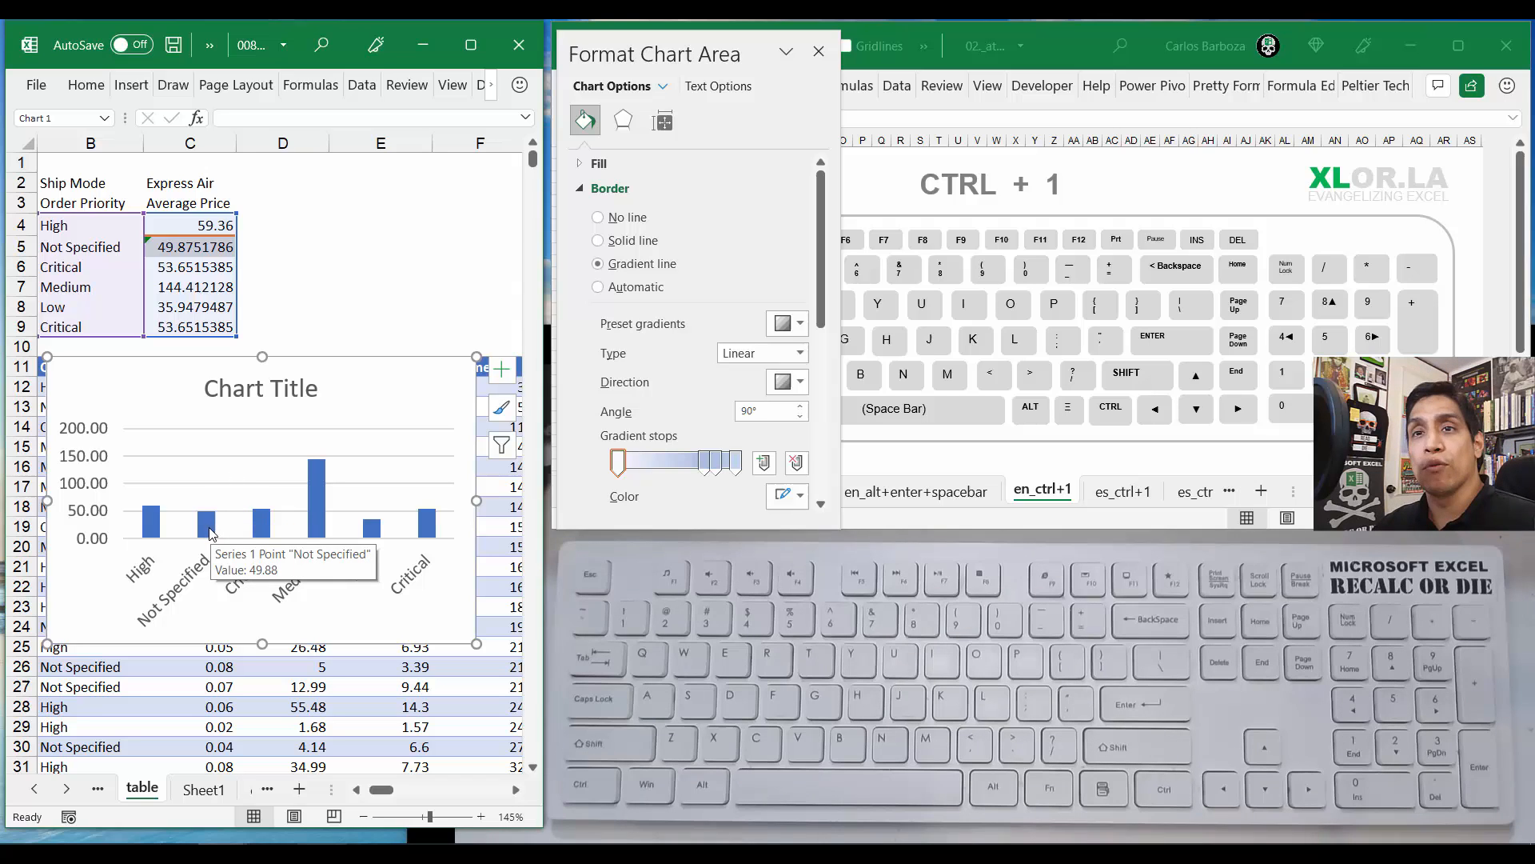